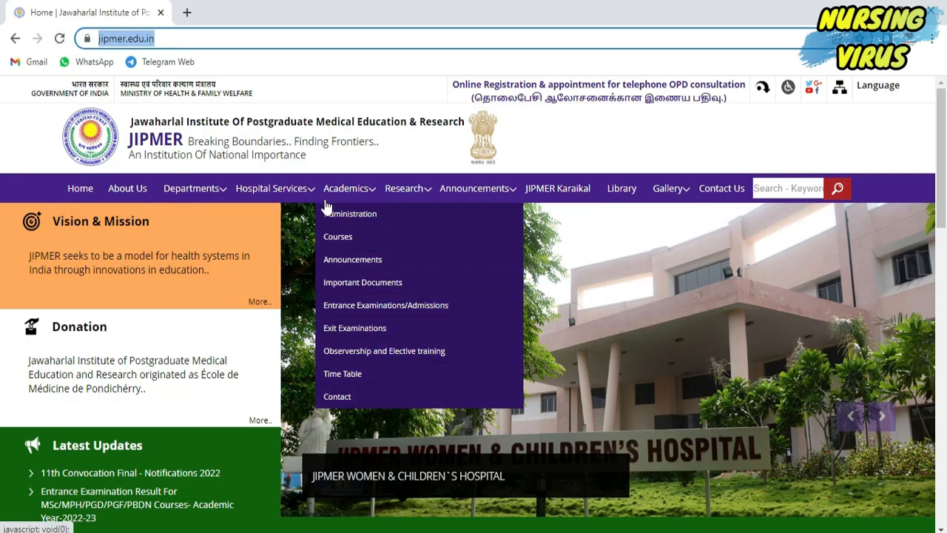
- Go to JIPMER Announcements > Jobs and scroll to the Gr. B & C Direct Recruitment row
{"action": "left_click", "coordinate": [447, 328]}
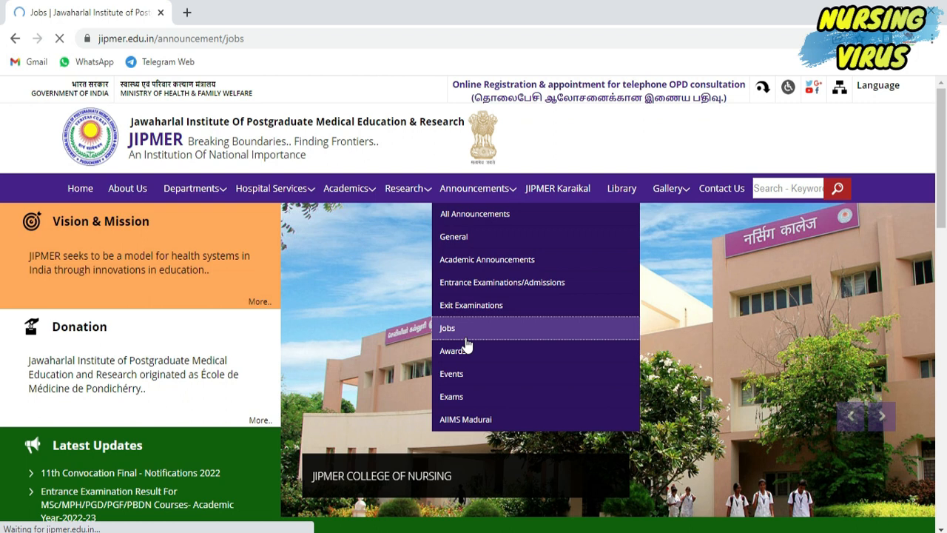
{"action": "left_click", "coordinate": [447, 328]}
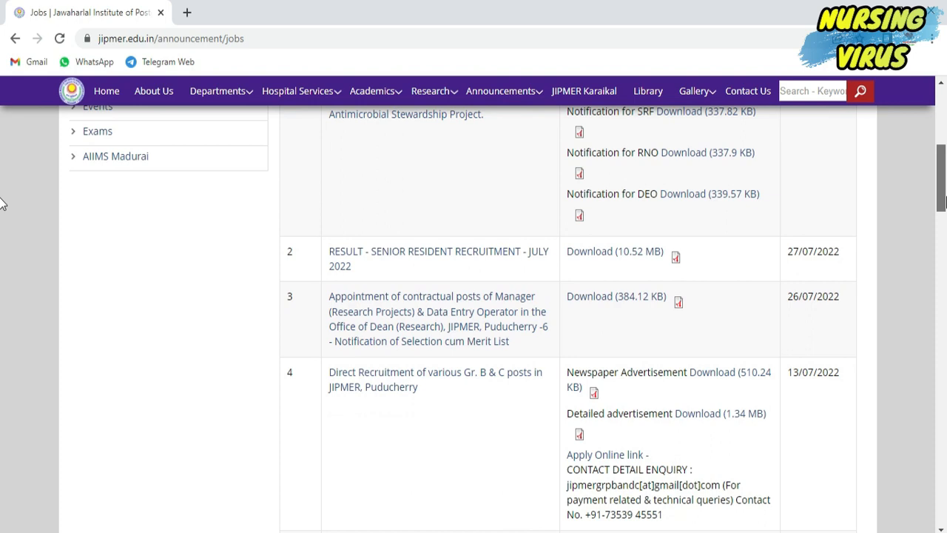
{"action": "scroll", "scroll_direction": "down", "scroll_amount": 3}
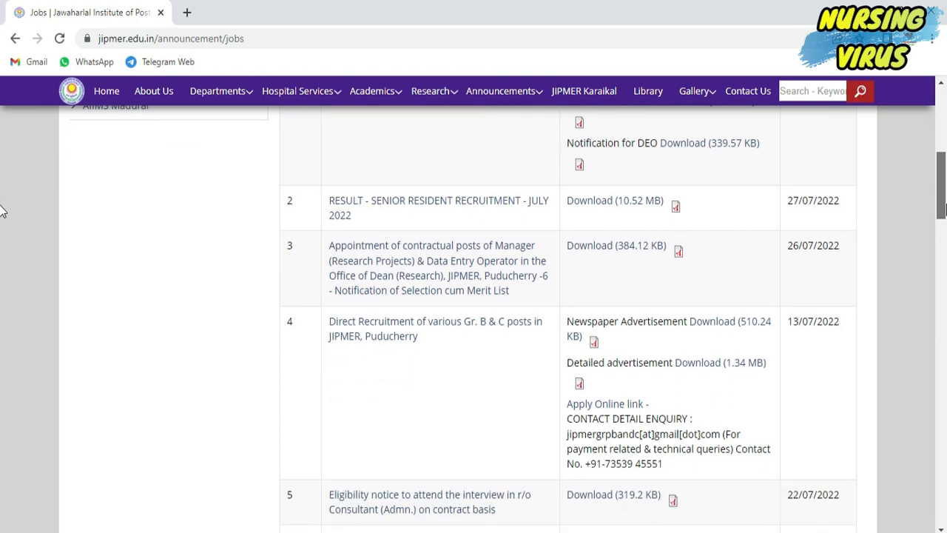
{"action": "scroll", "scroll_direction": "down", "scroll_amount": 3}
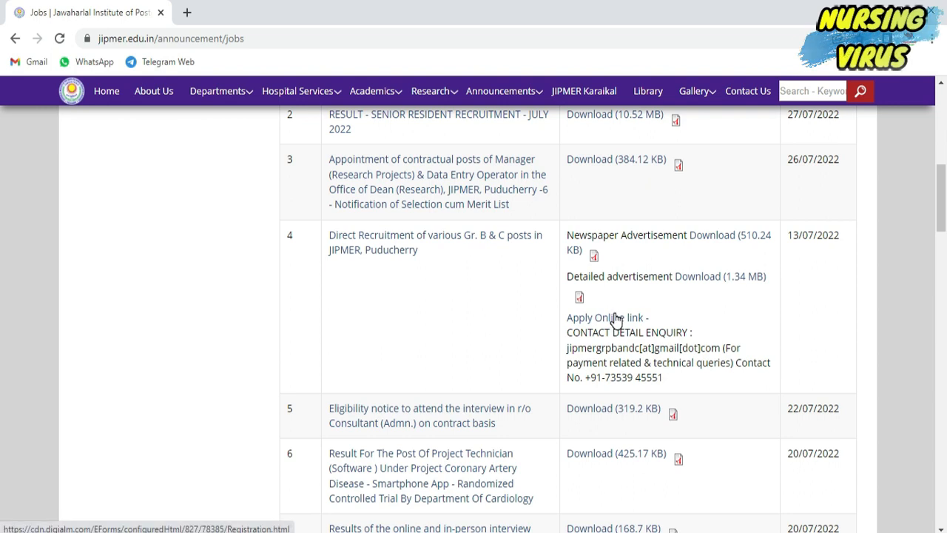
- Open the Group B & C online application, dismissing the Instructions popup and Privacy Notice
{"action": "left_click", "coordinate": [590, 317]}
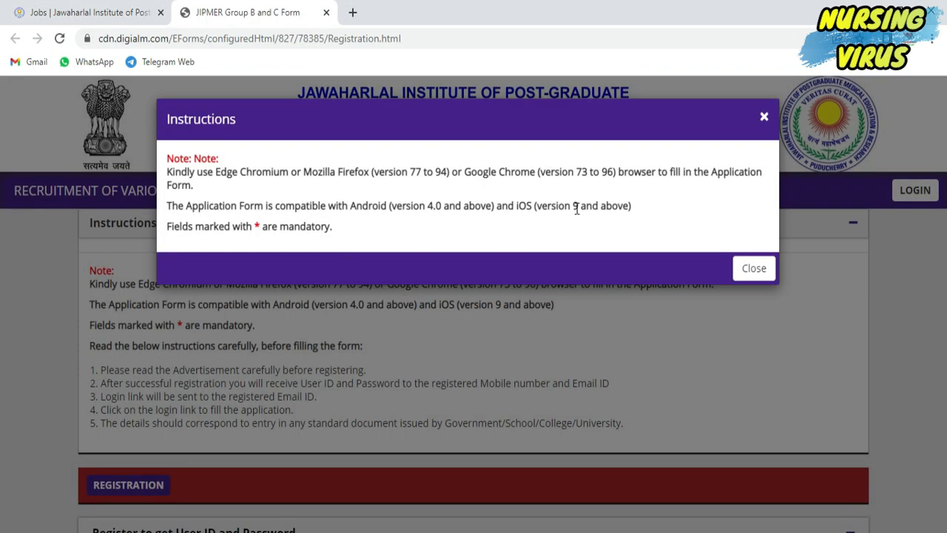
{"action": "left_click", "coordinate": [753, 268]}
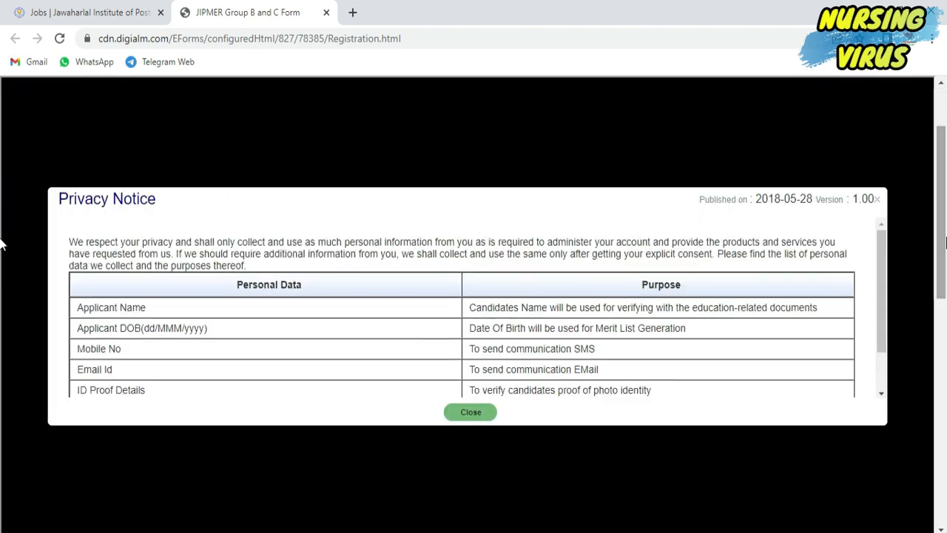
{"action": "scroll", "scroll_direction": "down", "scroll_amount": 3}
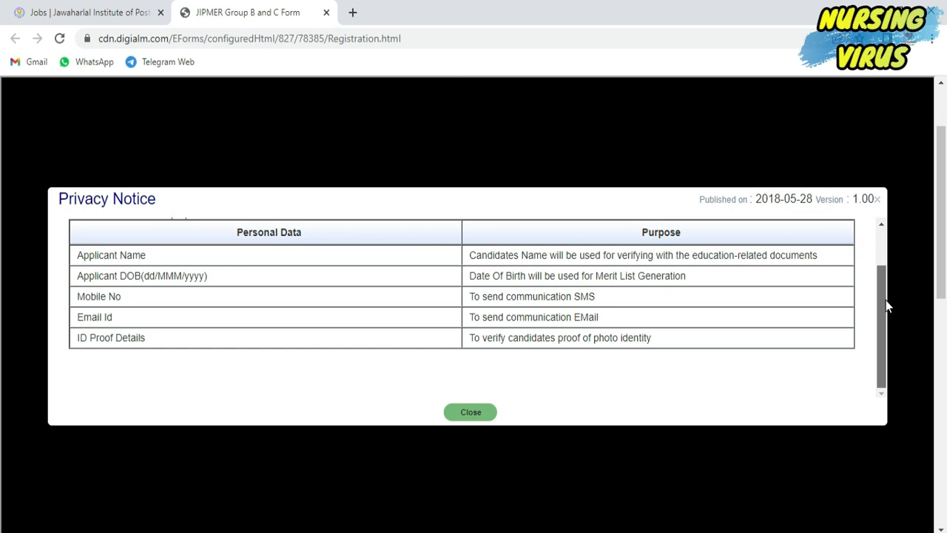
{"action": "left_click", "coordinate": [471, 412]}
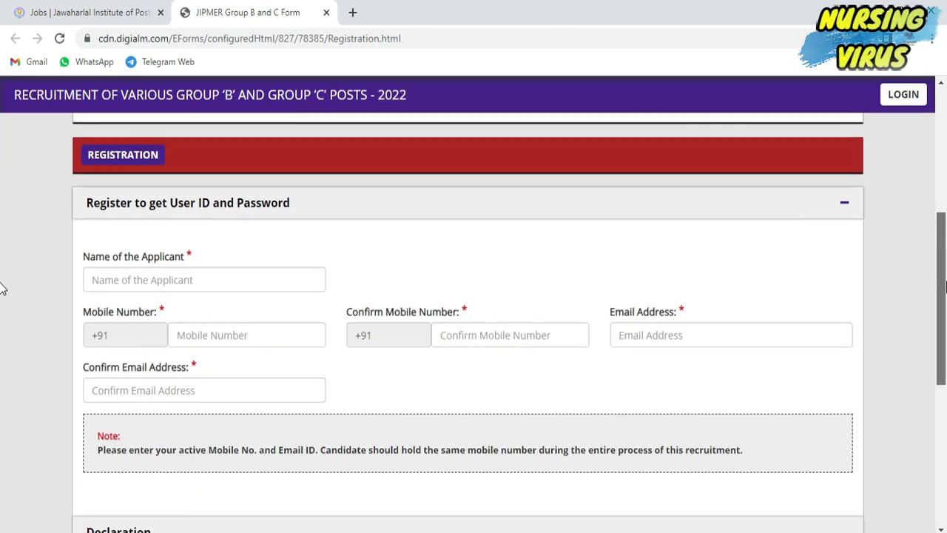
- Register applicant LOGANAt, confirming the email, submission alert and privacy notice
{"action": "type", "text": "LOGANAt"}
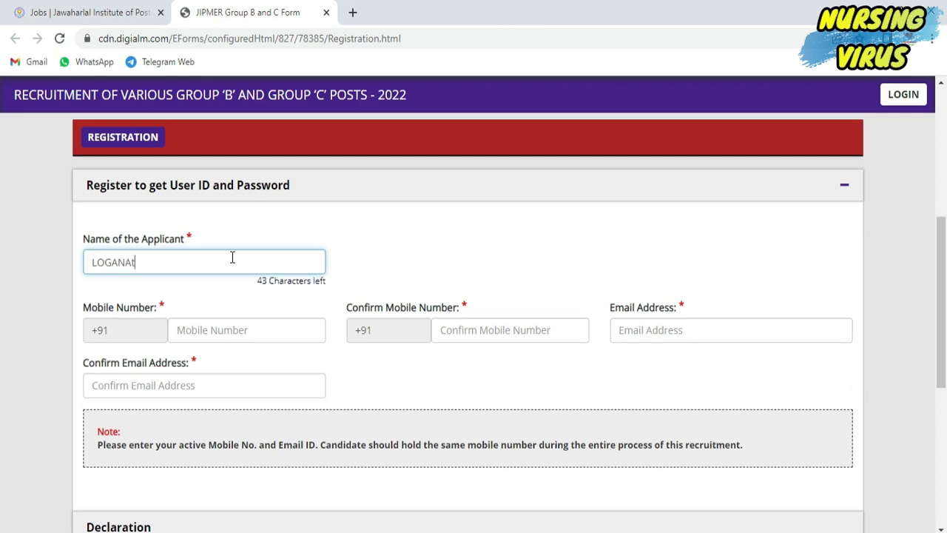
{"action": "scroll", "scroll_direction": "down", "scroll_amount": 3}
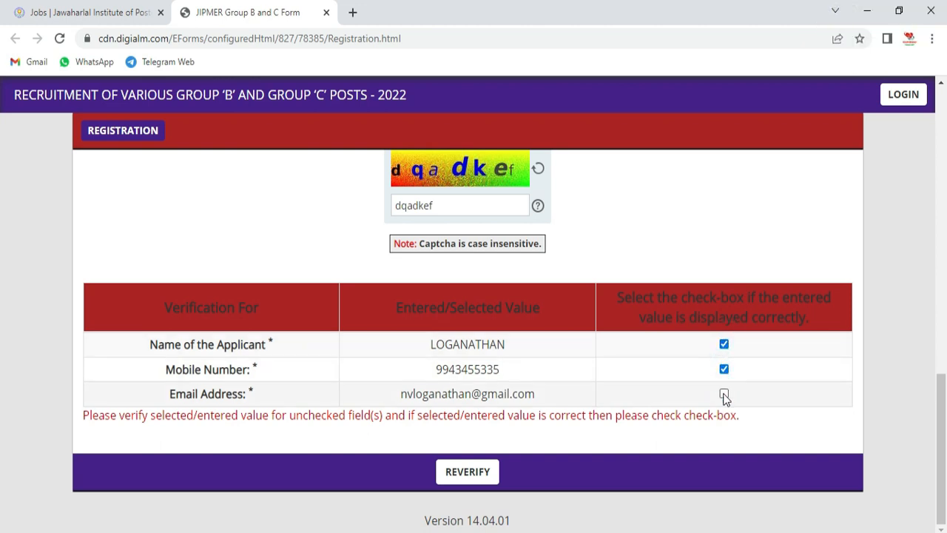
{"action": "left_click", "coordinate": [724, 393]}
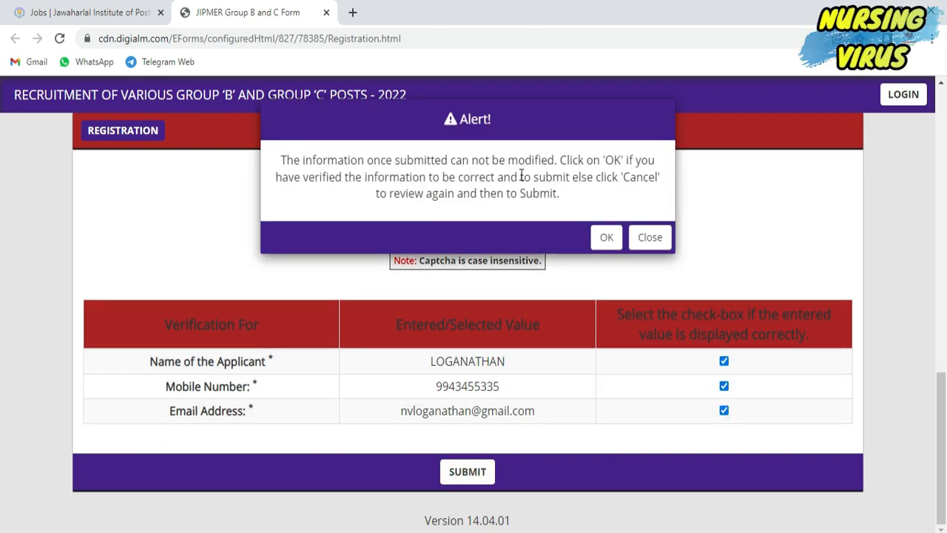
{"action": "left_click", "coordinate": [605, 237]}
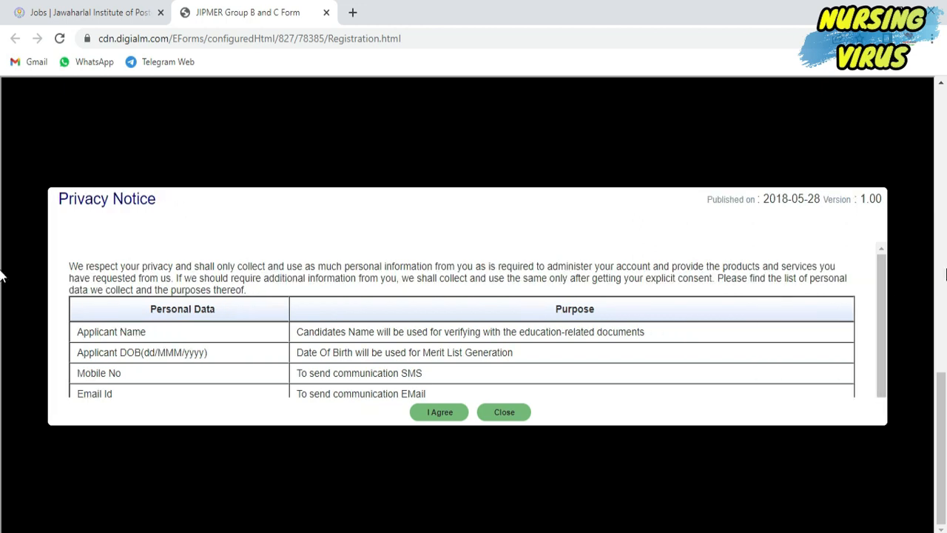
{"action": "left_click", "coordinate": [439, 412]}
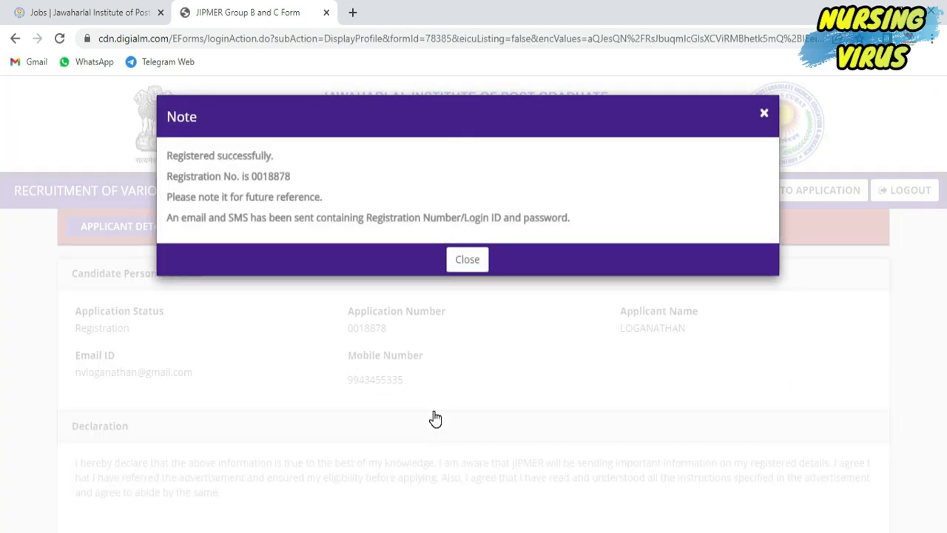
- Save the applicant details page as a PDF on the Desktop
{"action": "left_click", "coordinate": [466, 259]}
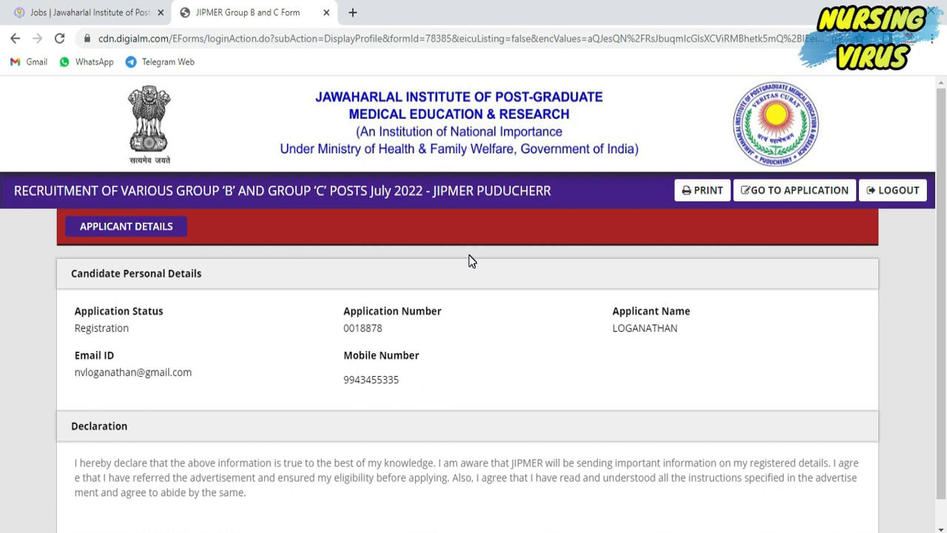
{"action": "scroll", "scroll_direction": "down", "scroll_amount": 3}
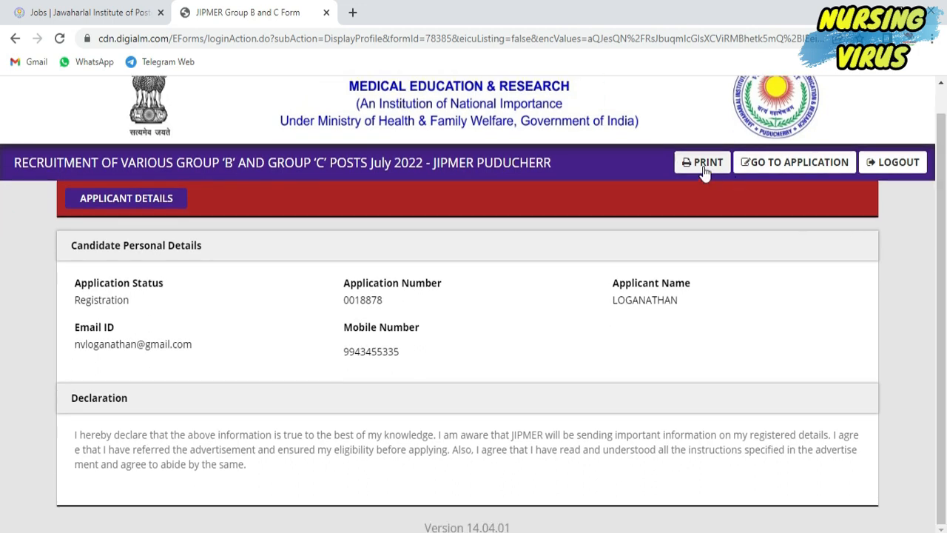
{"action": "left_click", "coordinate": [702, 162]}
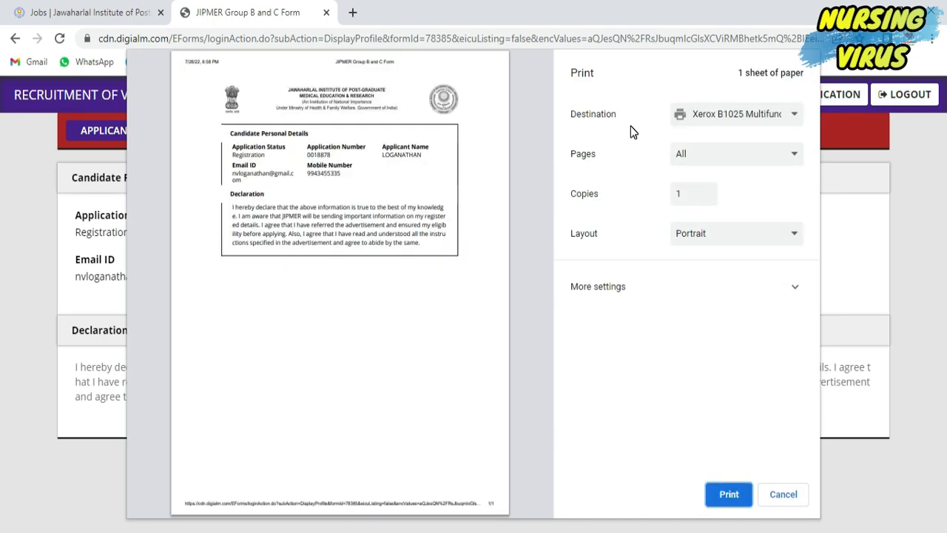
{"action": "left_click", "coordinate": [735, 113]}
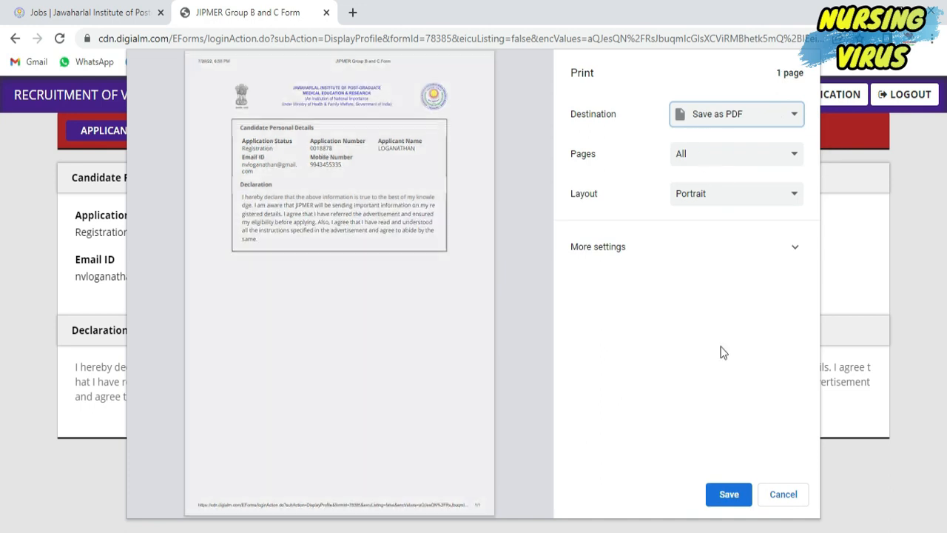
{"action": "left_click", "coordinate": [728, 494]}
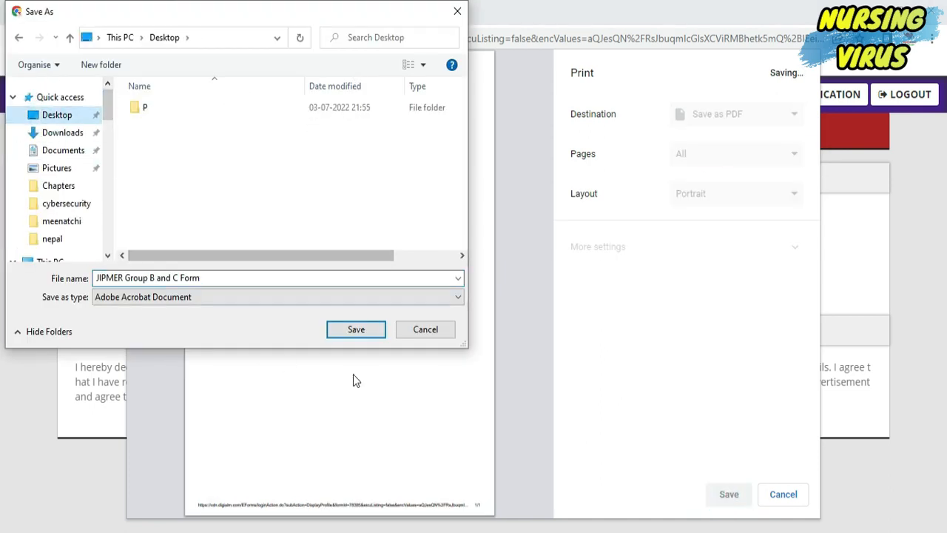
{"action": "left_click", "coordinate": [355, 330]}
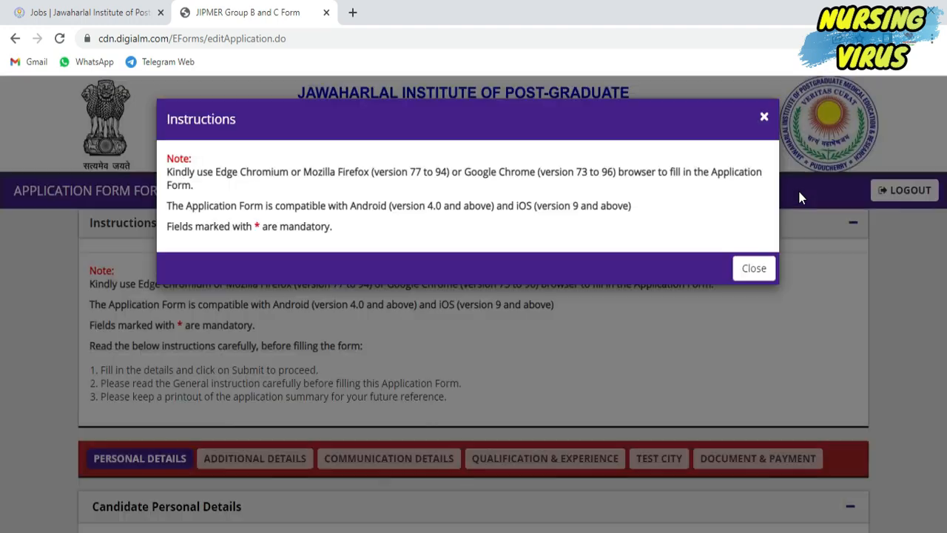
- Fill Personal Details: OBC category, Yes for Voter ID and Passport, identity-proof consent ticked
{"action": "left_click", "coordinate": [752, 267]}
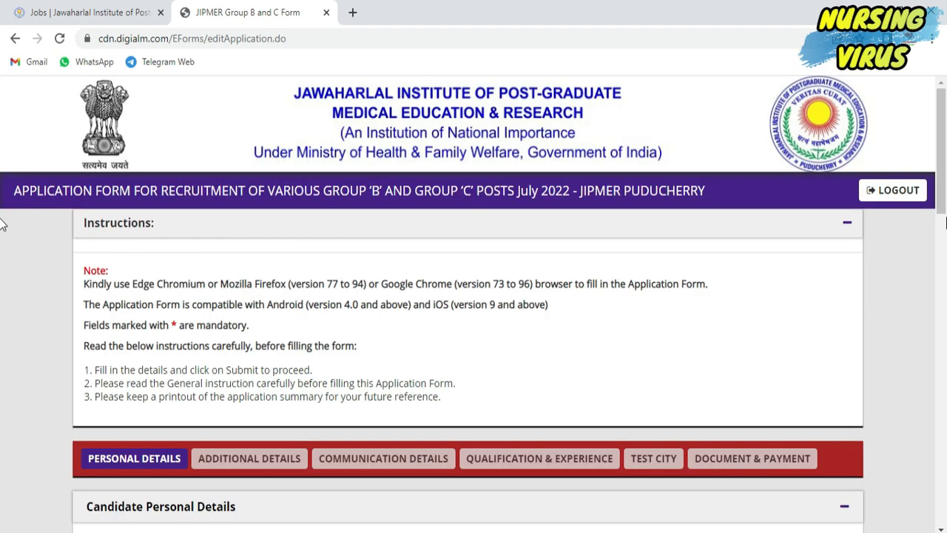
{"action": "scroll", "scroll_direction": "down", "scroll_amount": 3}
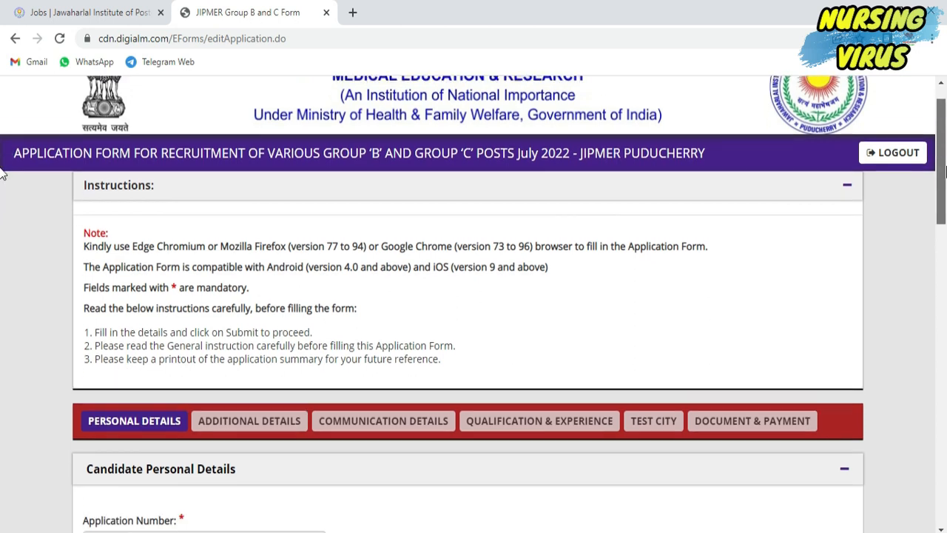
{"action": "scroll", "scroll_direction": "down", "scroll_amount": 3}
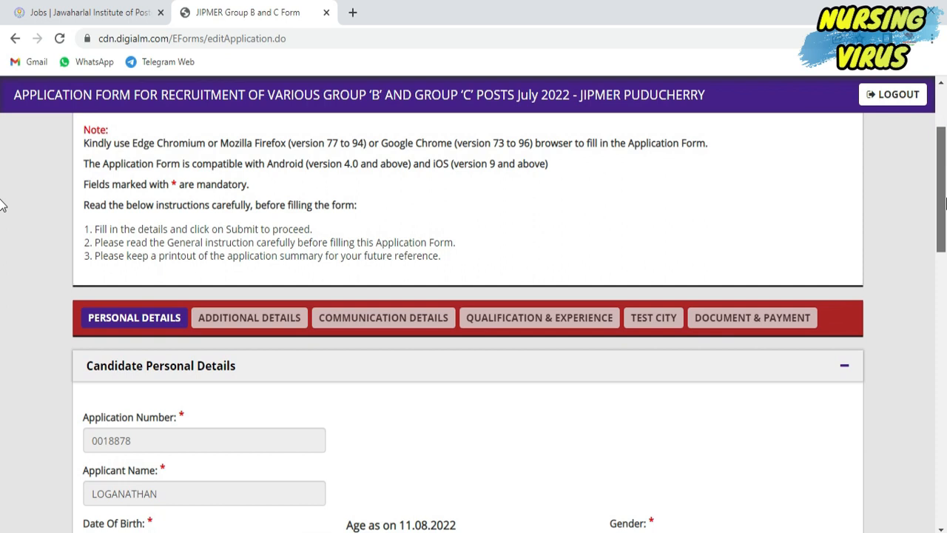
{"action": "scroll", "scroll_direction": "down", "scroll_amount": 3}
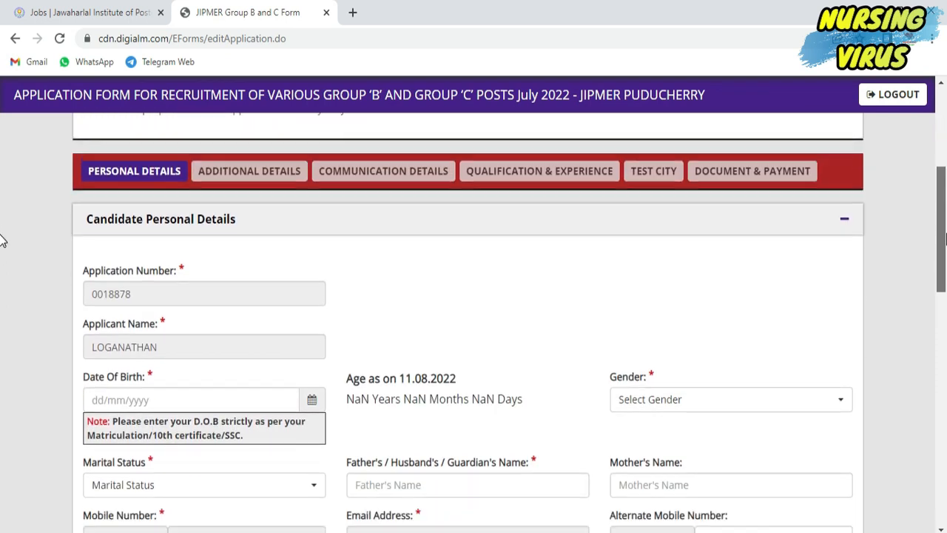
{"action": "scroll", "scroll_direction": "down", "scroll_amount": 3}
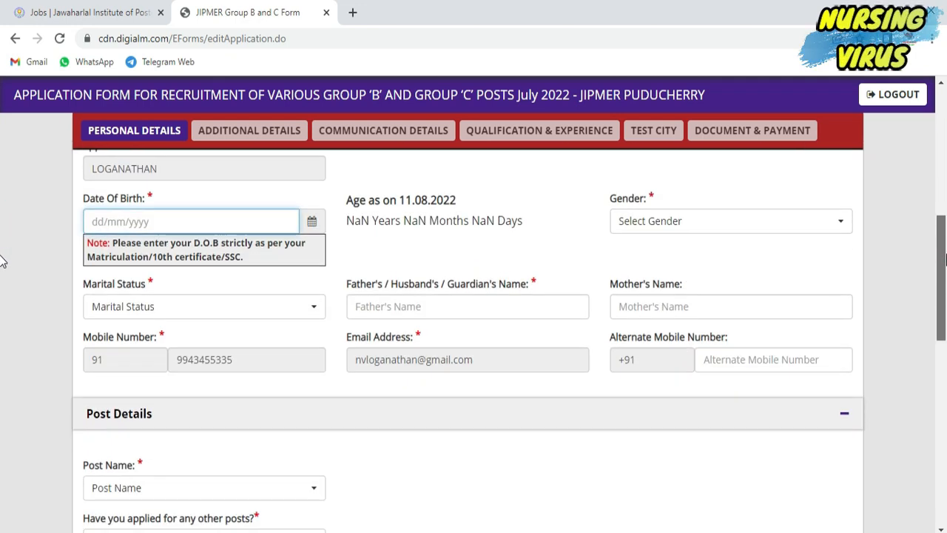
{"action": "scroll", "scroll_direction": "down", "scroll_amount": 3}
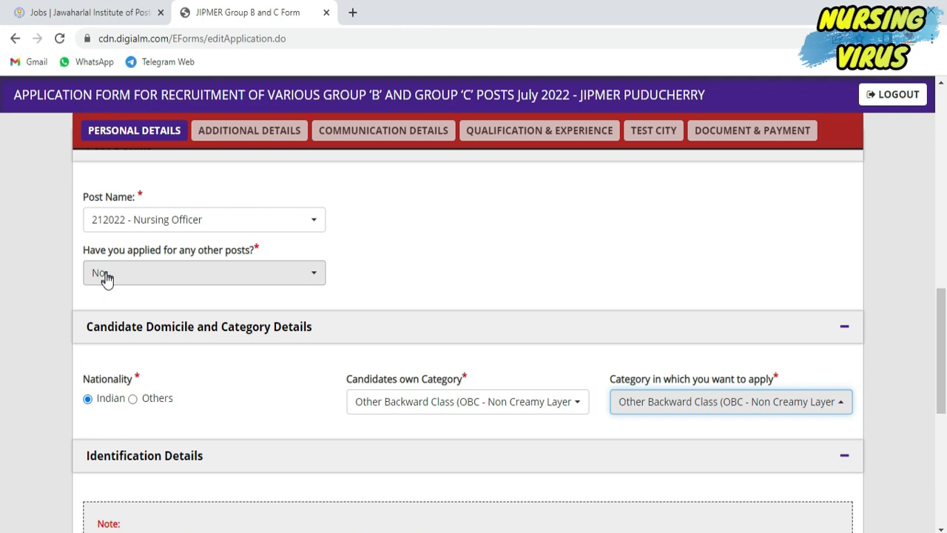
{"action": "left_click", "coordinate": [466, 401]}
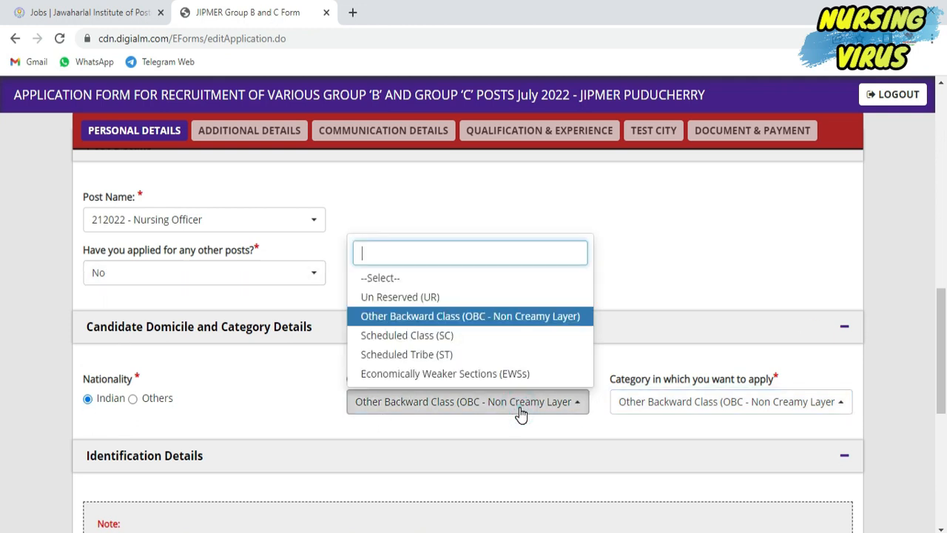
{"action": "scroll", "scroll_direction": "down", "scroll_amount": 3}
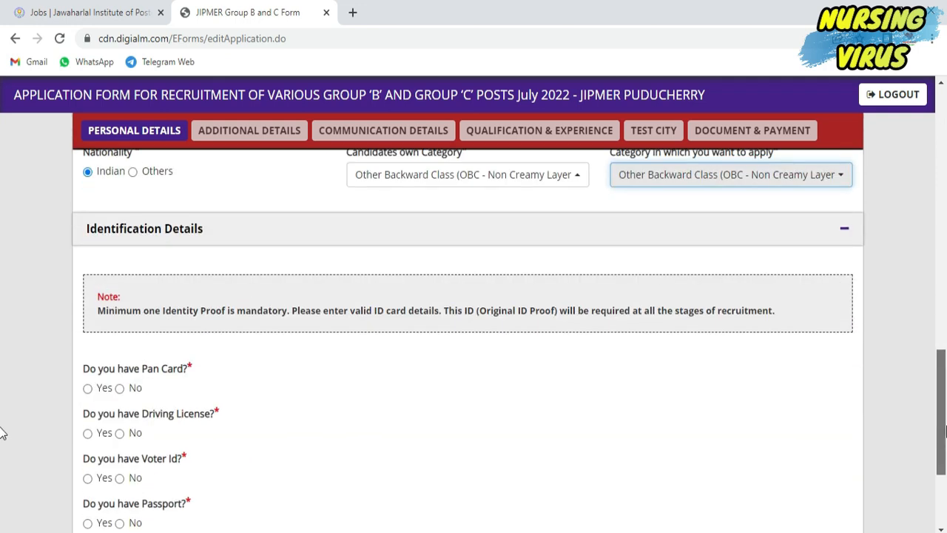
{"action": "left_click", "coordinate": [538, 130]}
{"action": "type", "text": "150"}
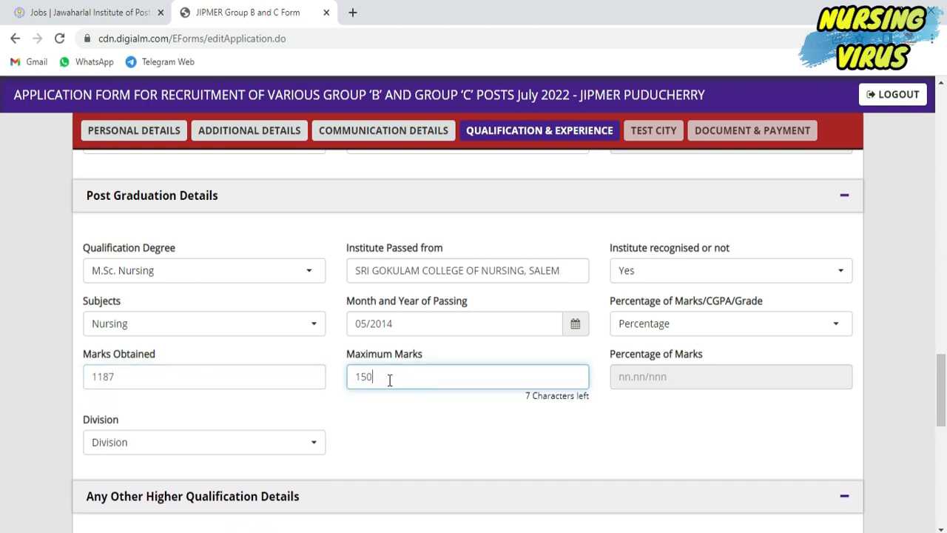
{"action": "left_click", "coordinate": [134, 130]}
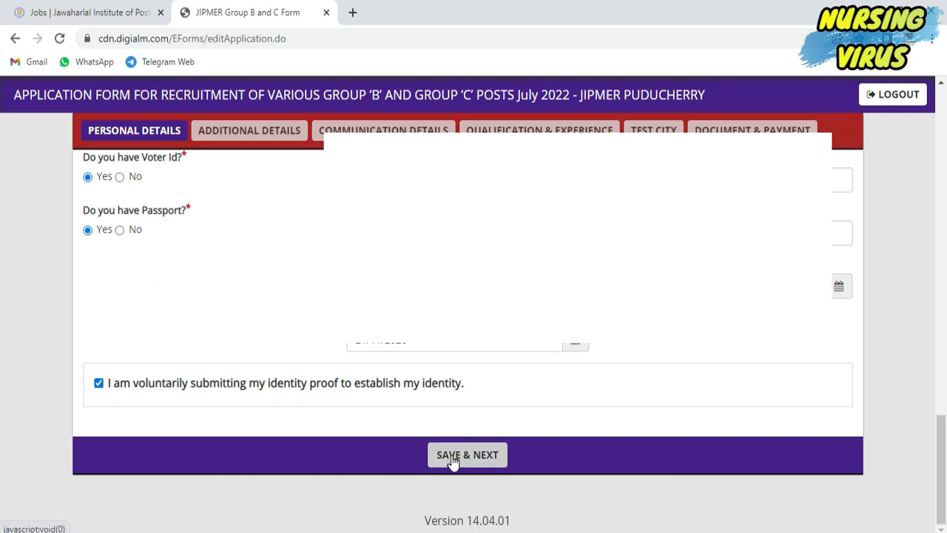
- Save personal details and answer No to the conviction, CrPC bond and unfair-means questions
{"action": "left_click", "coordinate": [466, 454]}
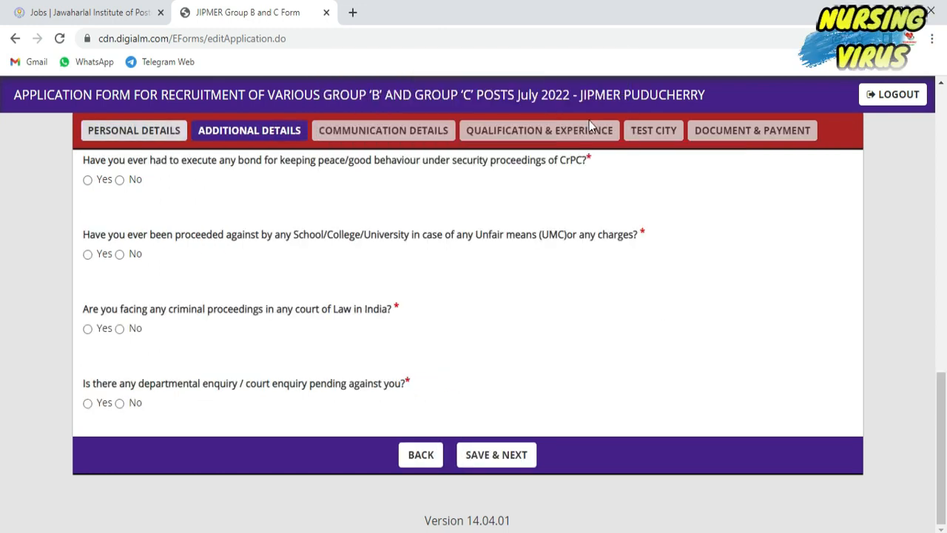
{"action": "scroll", "scroll_direction": "up", "scroll_amount": 3}
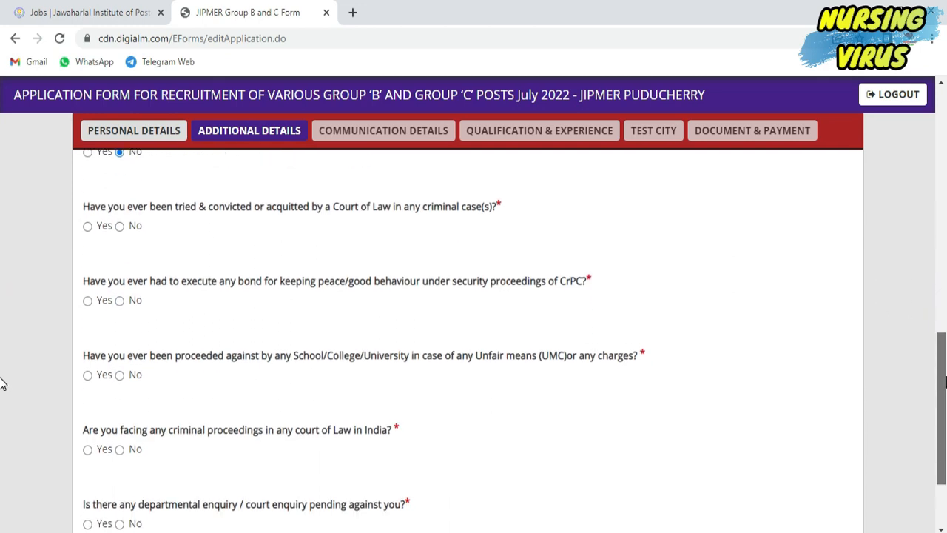
{"action": "scroll", "scroll_direction": "up", "scroll_amount": 3}
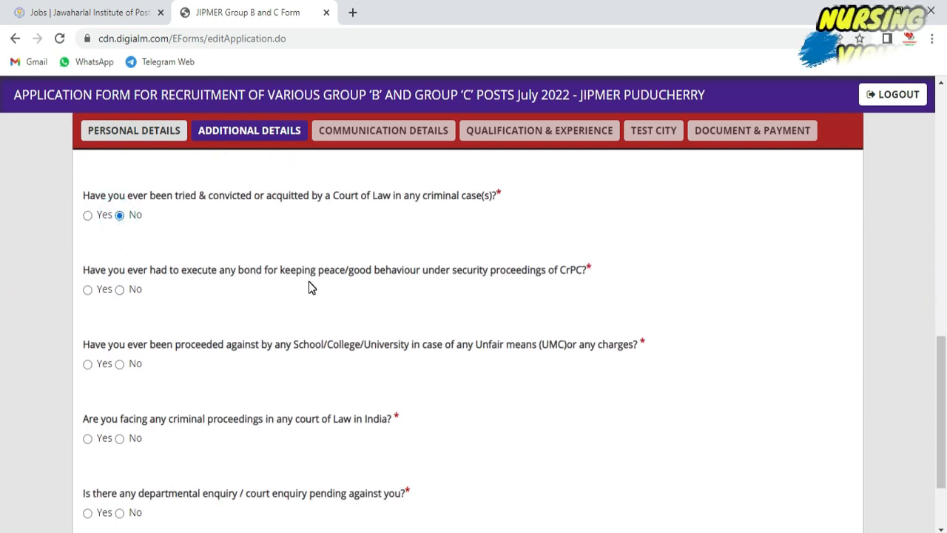
{"action": "mouse_move", "coordinate": [471, 287]}
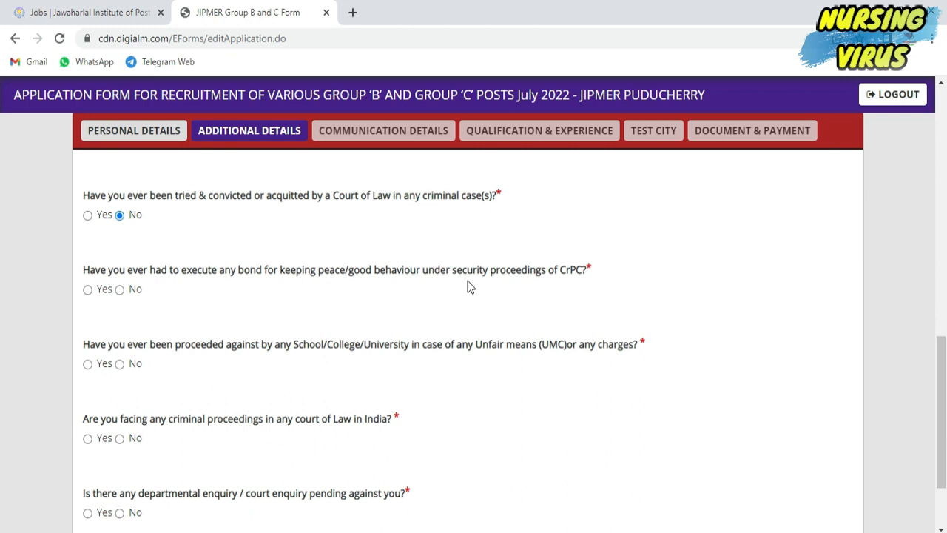
{"action": "left_click", "coordinate": [119, 288]}
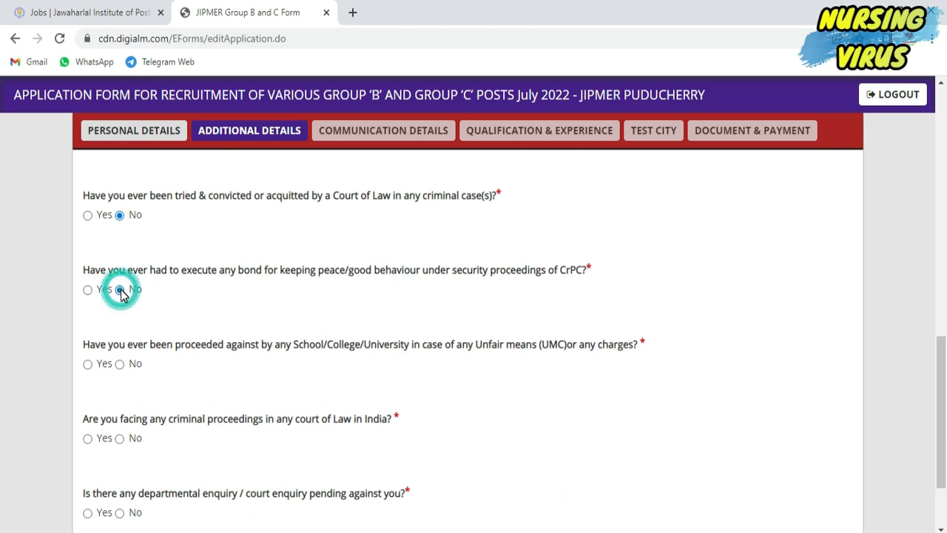
{"action": "left_click", "coordinate": [120, 363]}
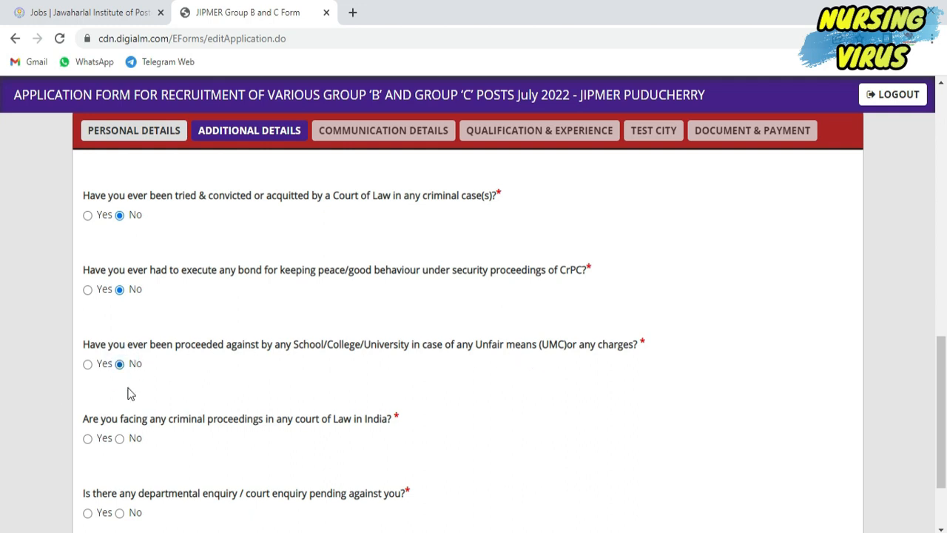
{"action": "scroll", "scroll_direction": "down", "scroll_amount": 3}
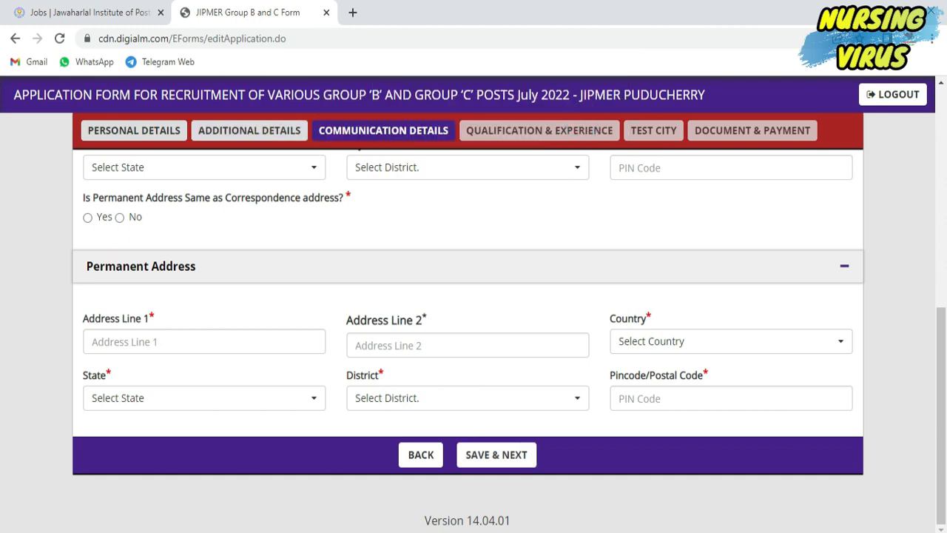
- Save Communication Details and advance to the Qualification & Experience page
{"action": "scroll", "scroll_direction": "up", "scroll_amount": 3}
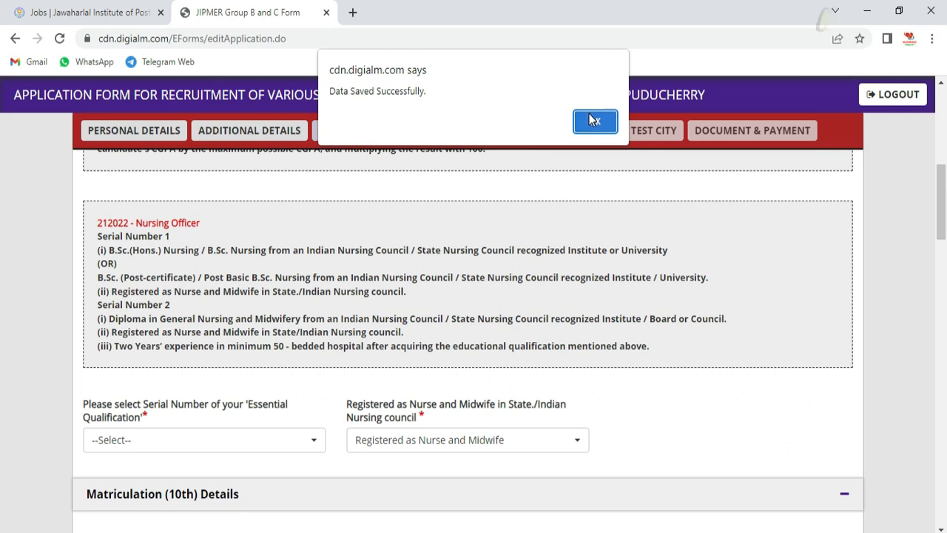
- Enter Matriculation details: Government Higher Secondary School, marks as percentage, 407 of 500
{"action": "left_click", "coordinate": [594, 121]}
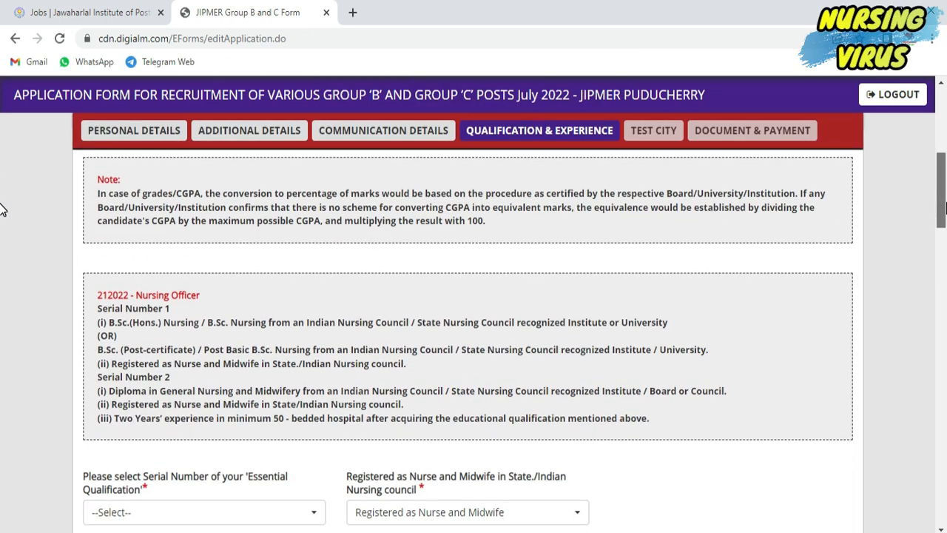
{"action": "scroll", "scroll_direction": "down", "scroll_amount": 3}
{"action": "type", "text": "110750/114611"}
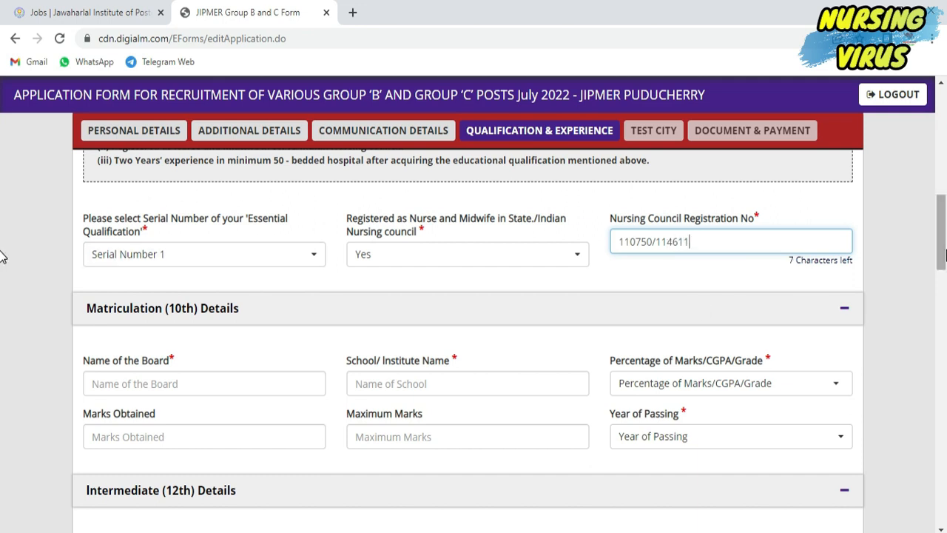
{"action": "scroll", "scroll_direction": "down", "scroll_amount": 3}
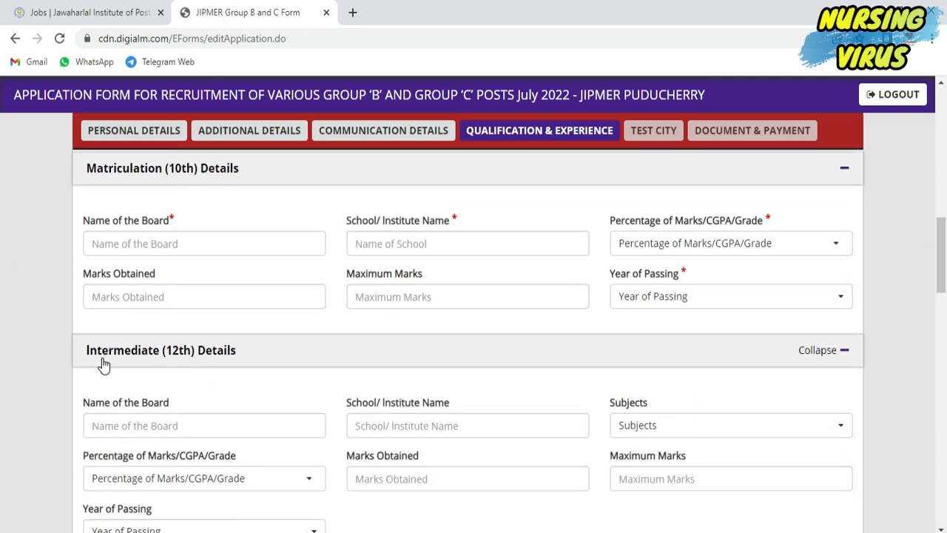
{"action": "left_click", "coordinate": [823, 350]}
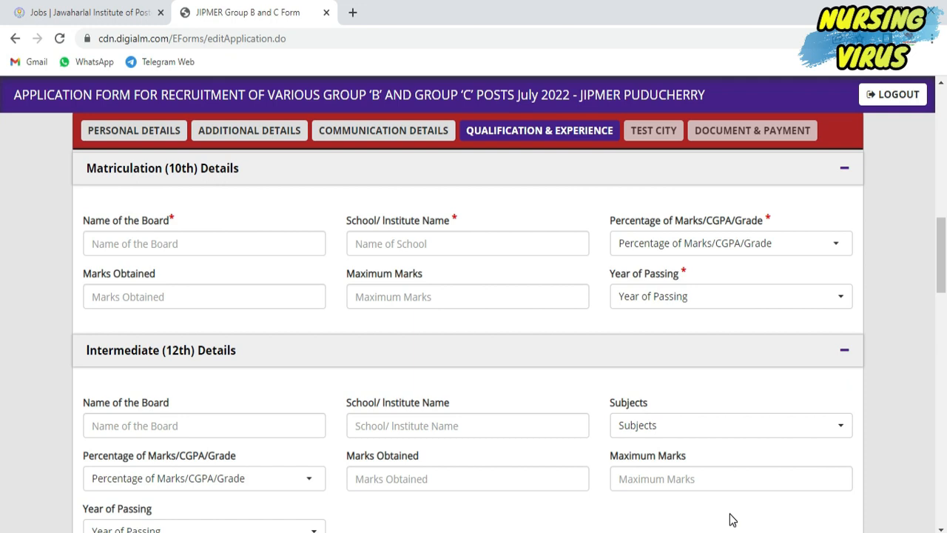
{"action": "type", "text": "GOVERNMEN"}
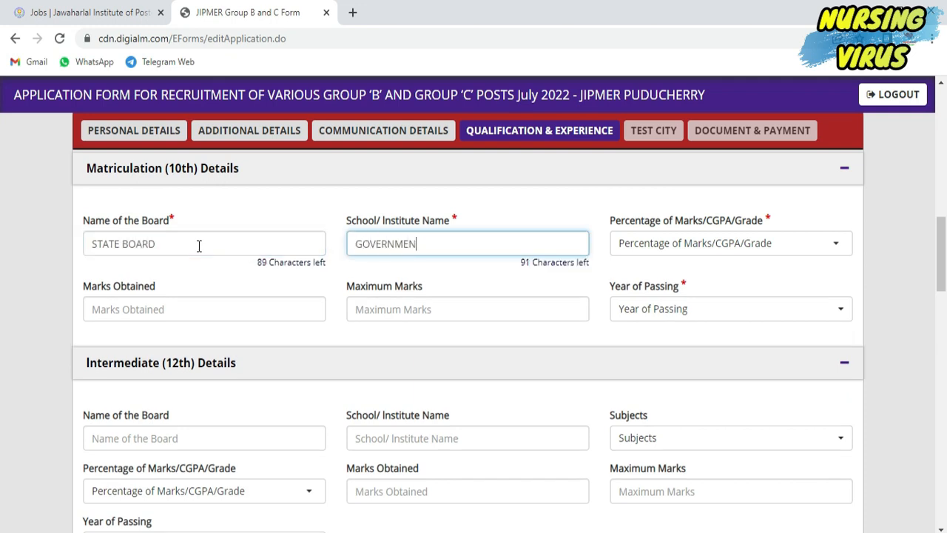
{"action": "type", "text": "HIGHER SECONDARY SCHOOL CHII"}
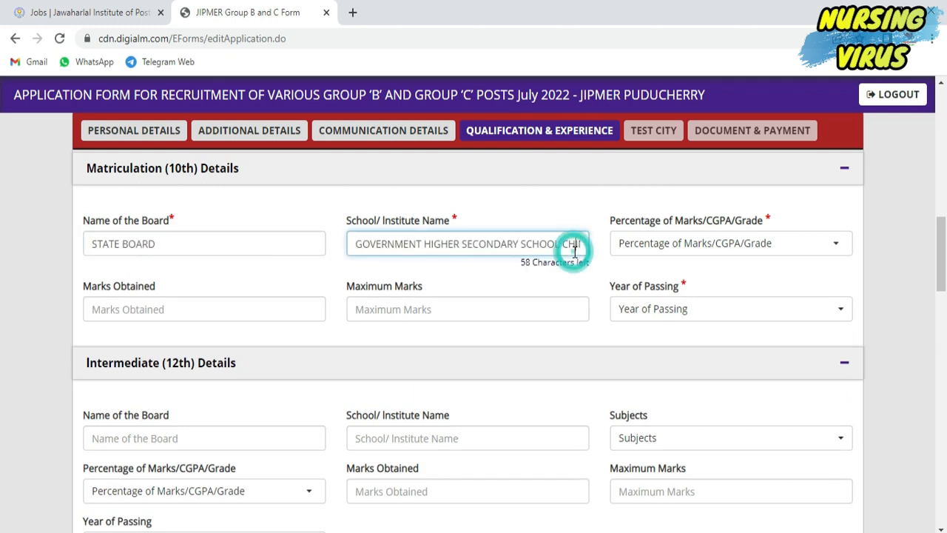
{"action": "left_click", "coordinate": [730, 243]}
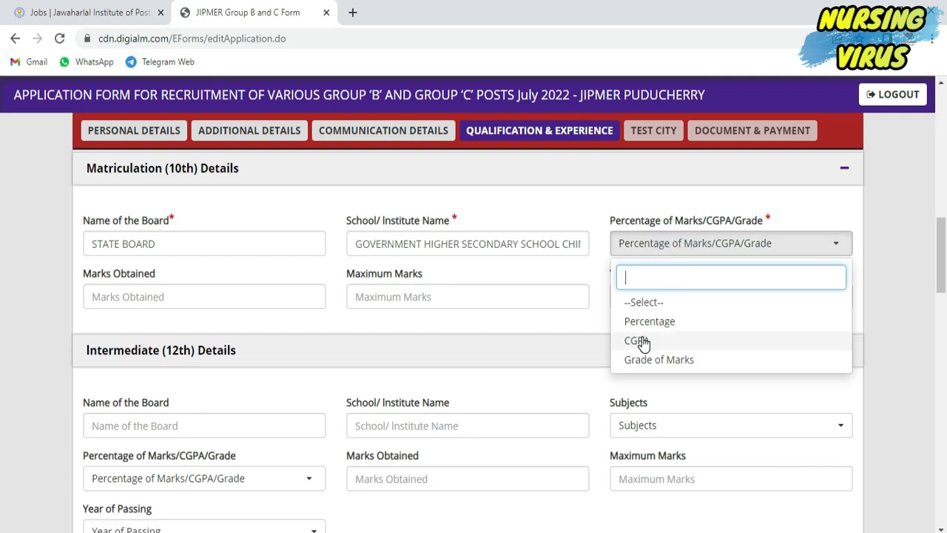
{"action": "left_click", "coordinate": [649, 320]}
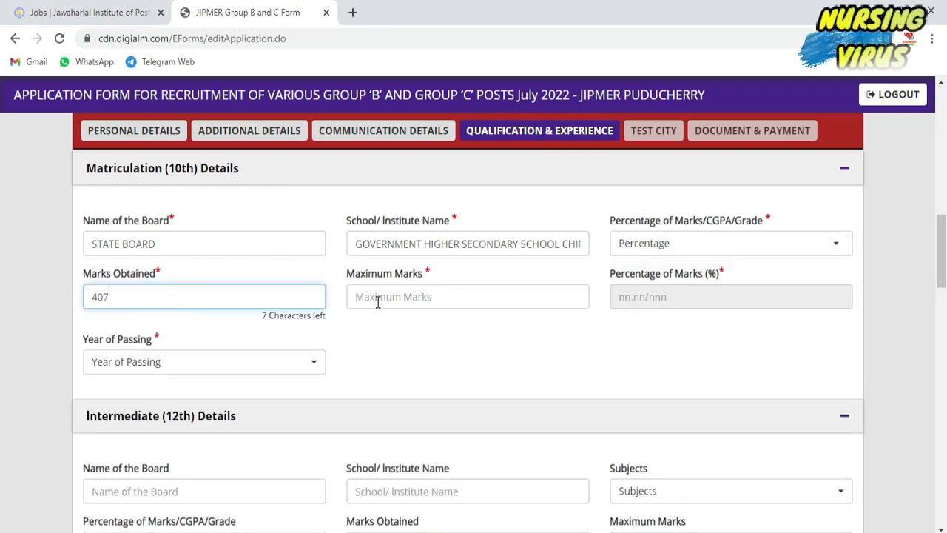
{"action": "left_click", "coordinate": [204, 361]}
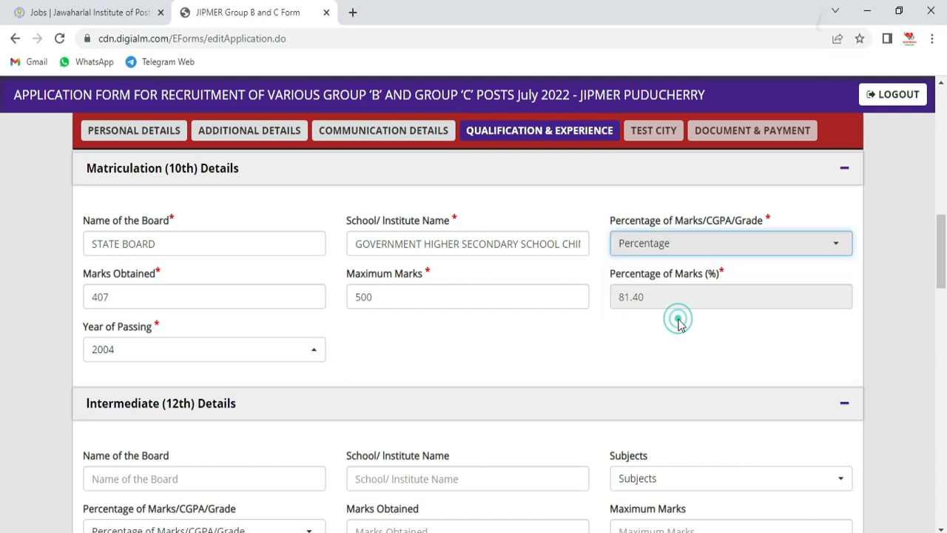
- Enter 12th details: State Board, subjects Others, 886 of 1200 marks, passed 2006
{"action": "type", "text": "STATE B"}
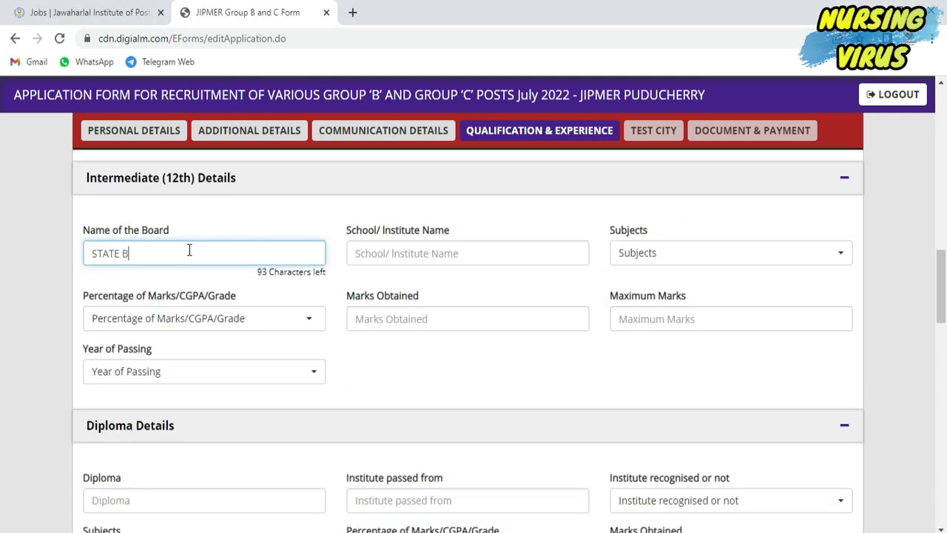
{"action": "type", "text": "GOVINMENT HIGHER SECONDARY SCHOOL VE"}
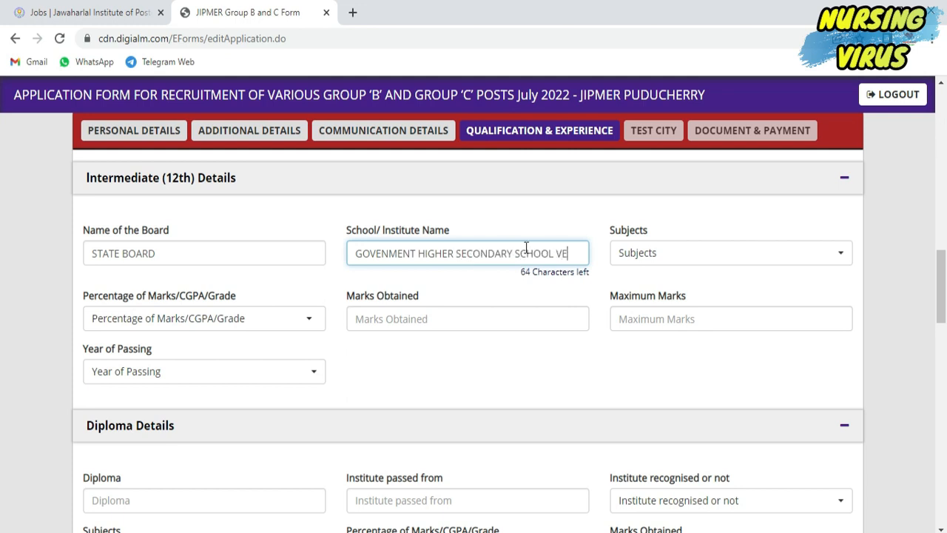
{"action": "left_click", "coordinate": [729, 252]}
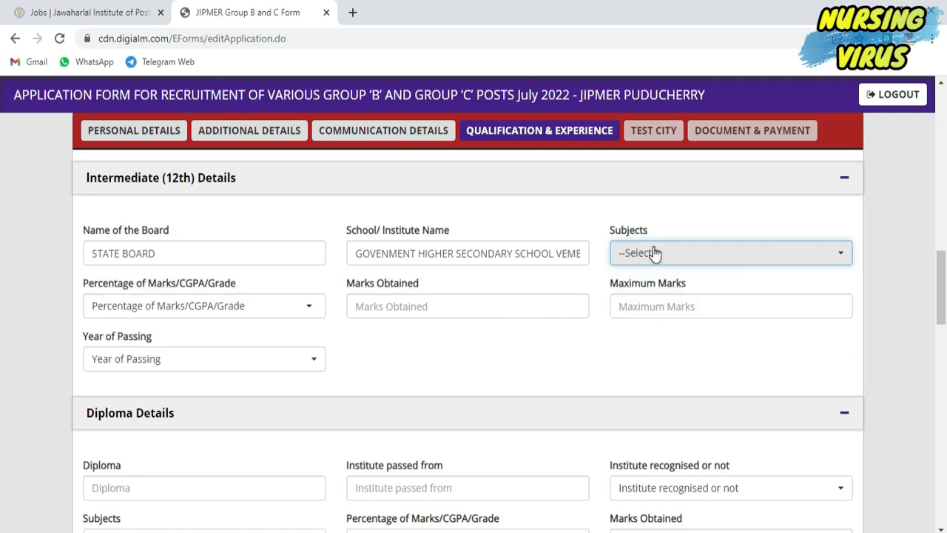
{"action": "left_click", "coordinate": [729, 252]}
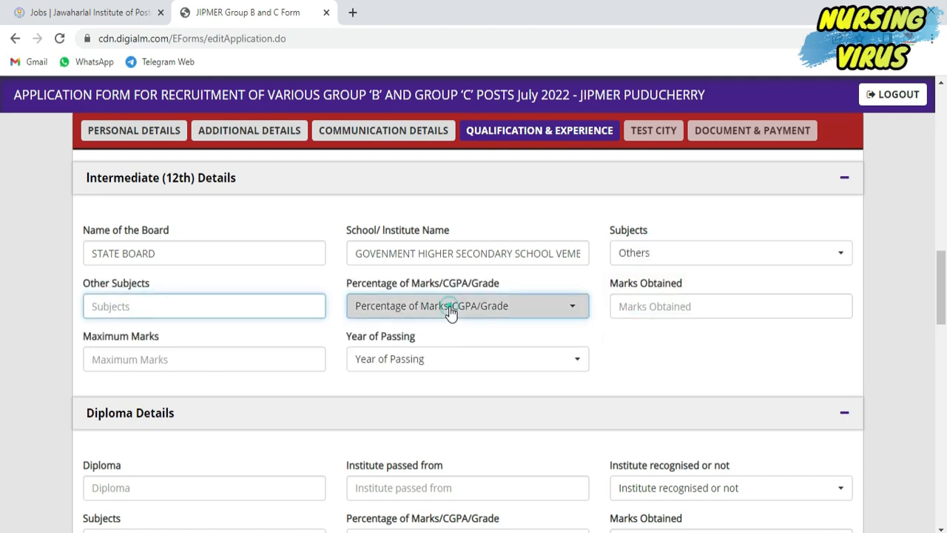
{"action": "left_click", "coordinate": [467, 305]}
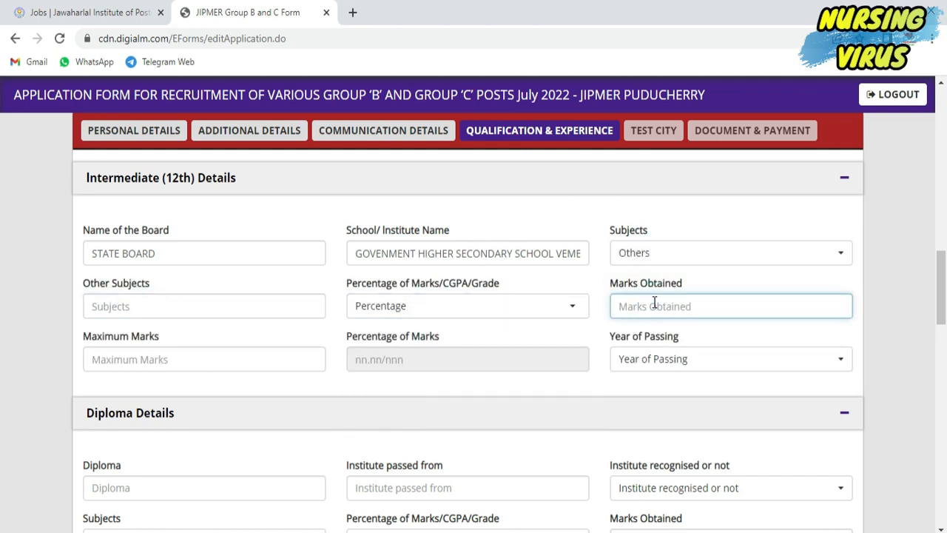
{"action": "type", "text": "886"}
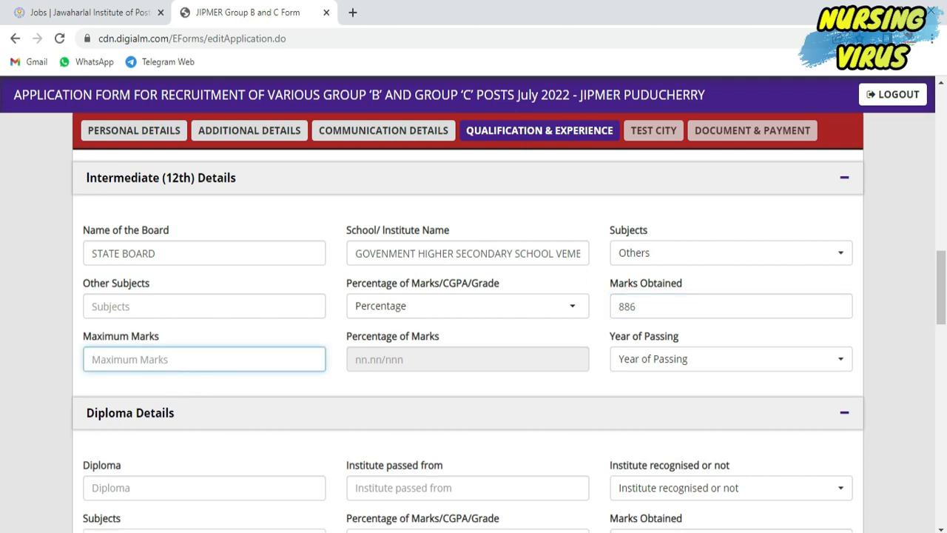
{"action": "left_click", "coordinate": [174, 358]}
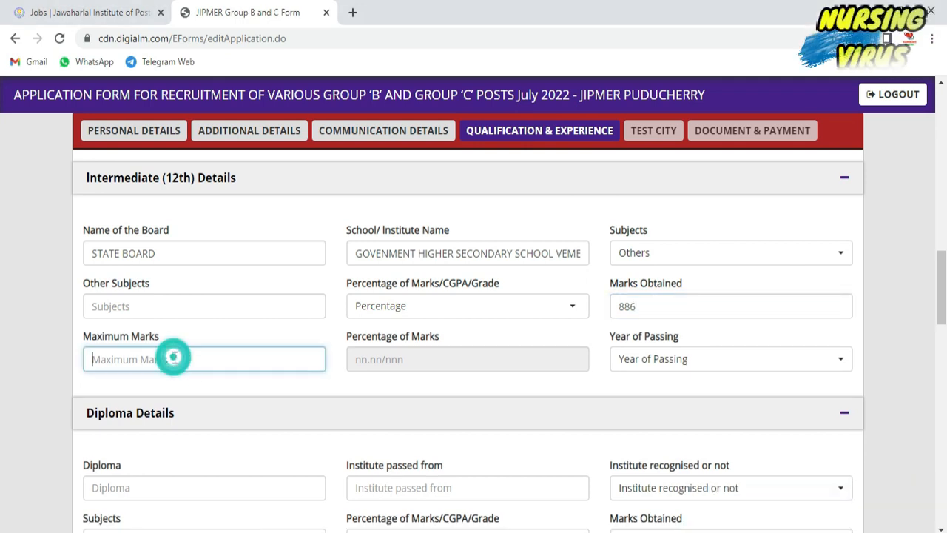
{"action": "left_click", "coordinate": [729, 358]}
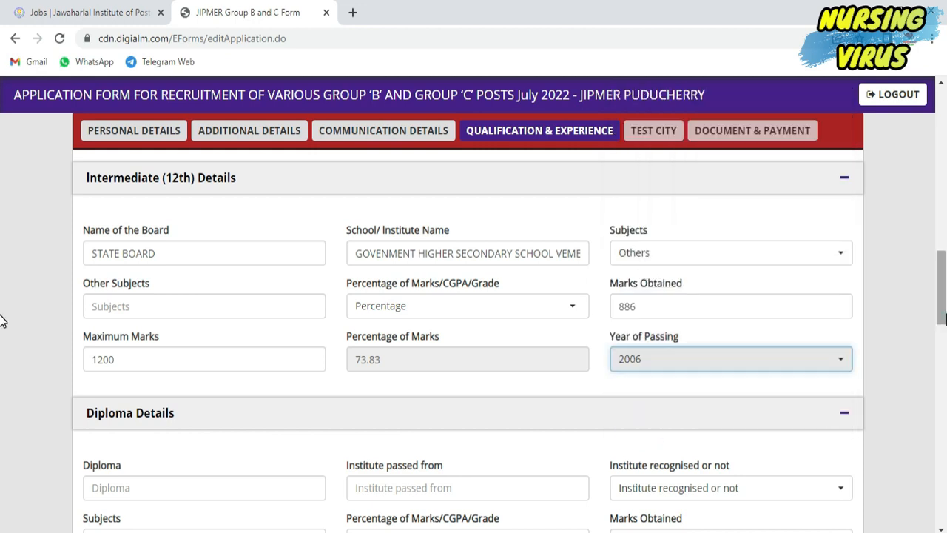
- Enter B.Sc. Nursing marks 2020 of 2900, giving 69.66 percent
{"action": "scroll", "scroll_direction": "up", "scroll_amount": 3}
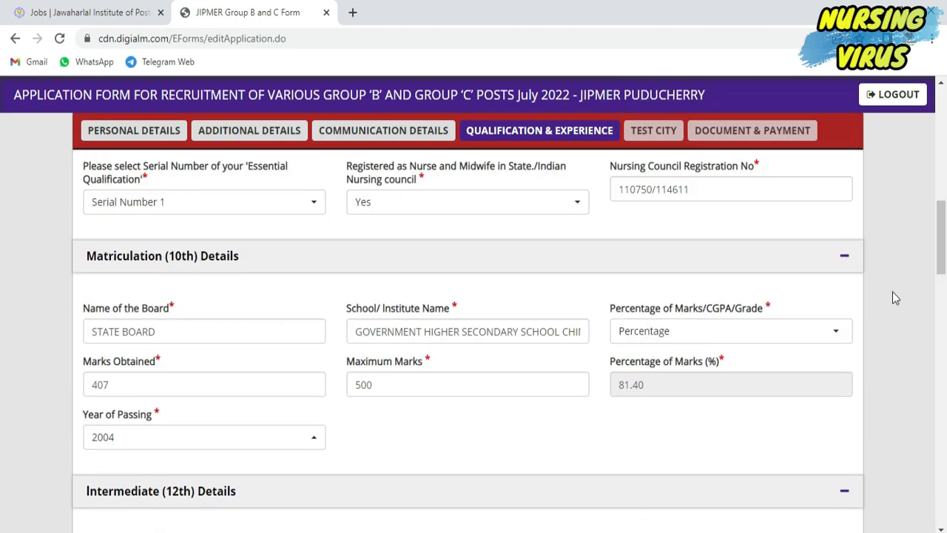
{"action": "scroll", "scroll_direction": "down", "scroll_amount": 3}
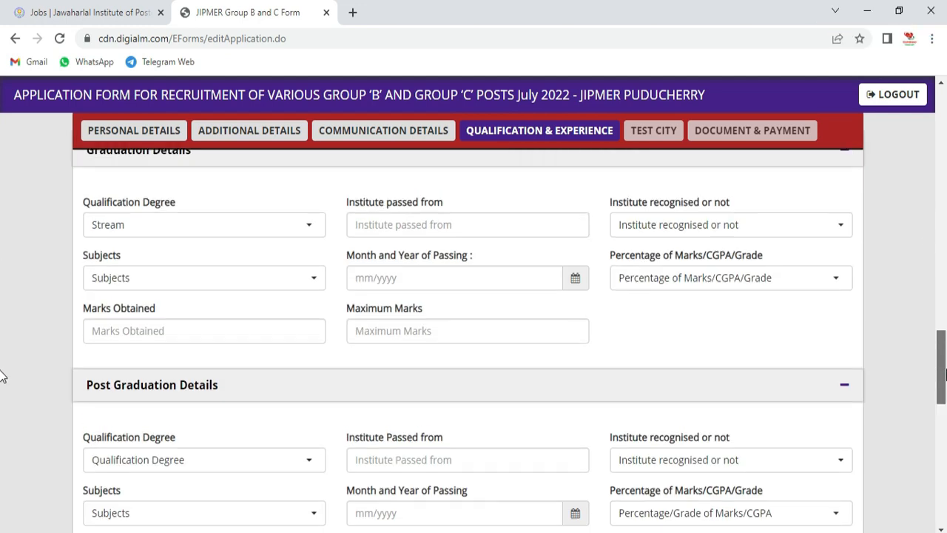
{"action": "scroll", "scroll_direction": "down", "scroll_amount": 3}
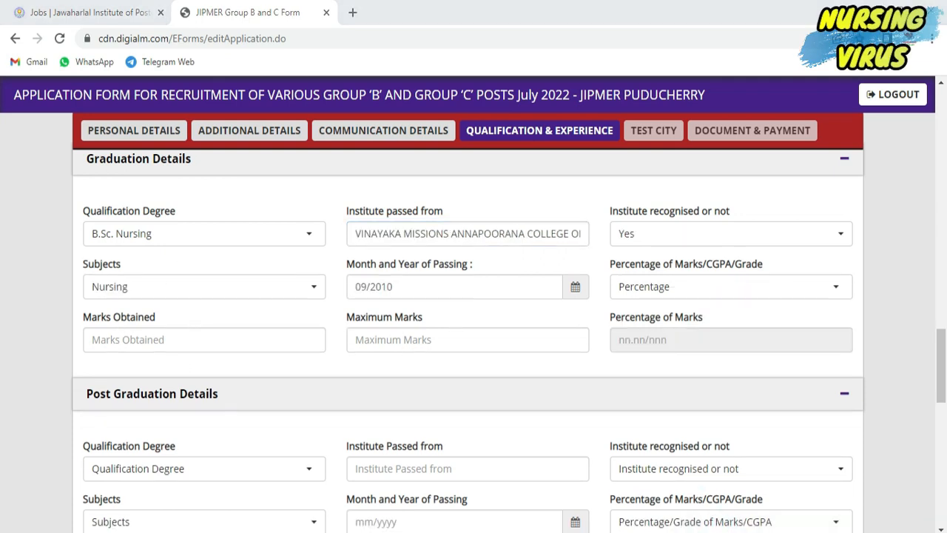
{"action": "type", "text": "2020"}
{"action": "type", "text": "2900"}
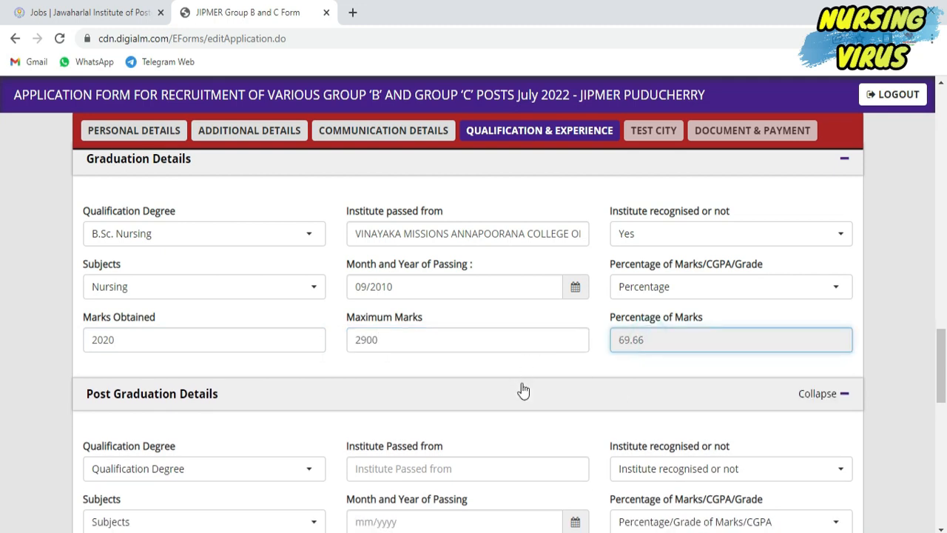
{"action": "scroll", "scroll_direction": "down", "scroll_amount": 3}
{"action": "type", "text": "SRI GOKULAM COLLEGE"}
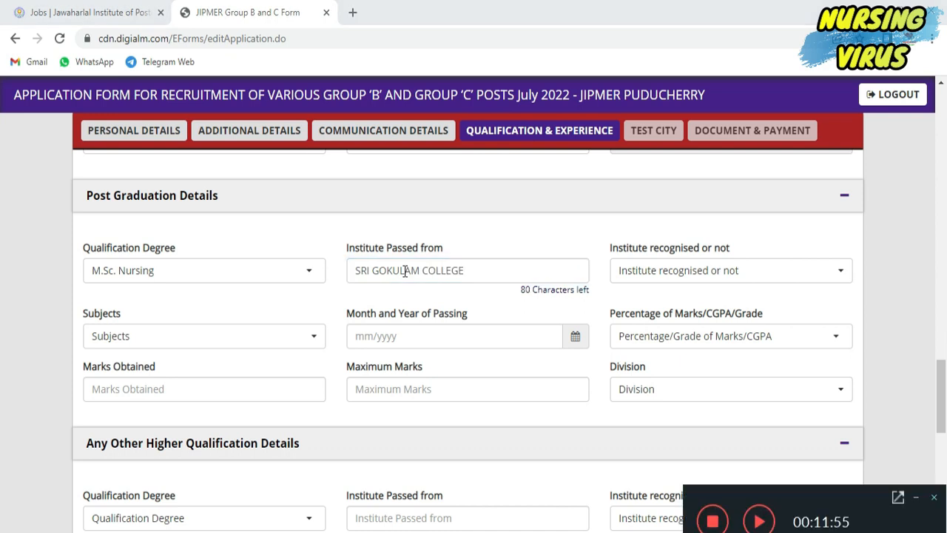
- Enter the institute as Sri Gokulam College of Nursing, Salem, with Nursing as subject
{"action": "type", "text": "OF NURSING, SALE"}
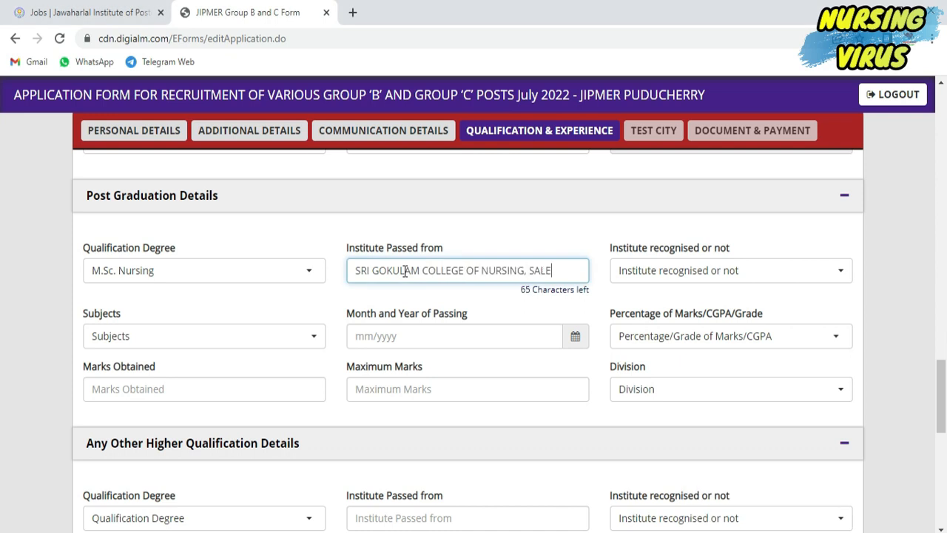
{"action": "left_click", "coordinate": [203, 335]}
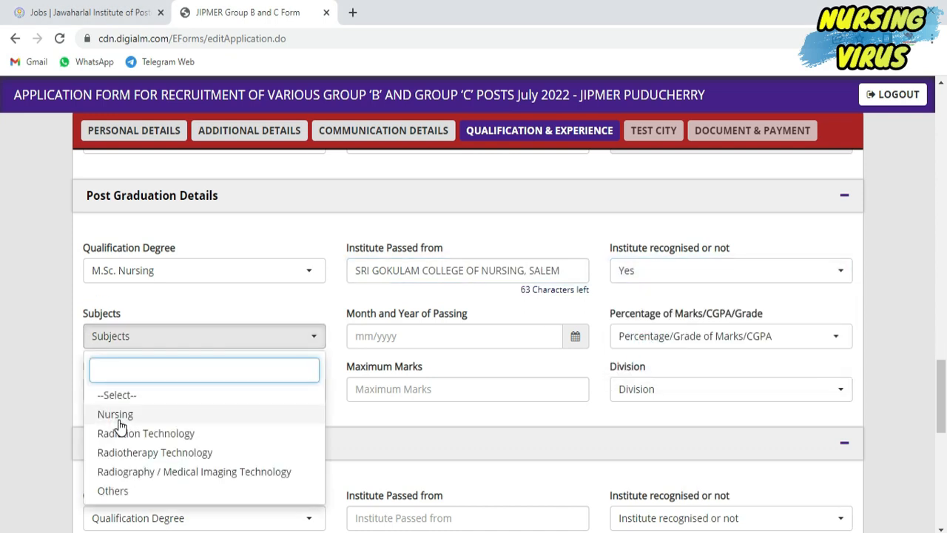
{"action": "left_click", "coordinate": [115, 414]}
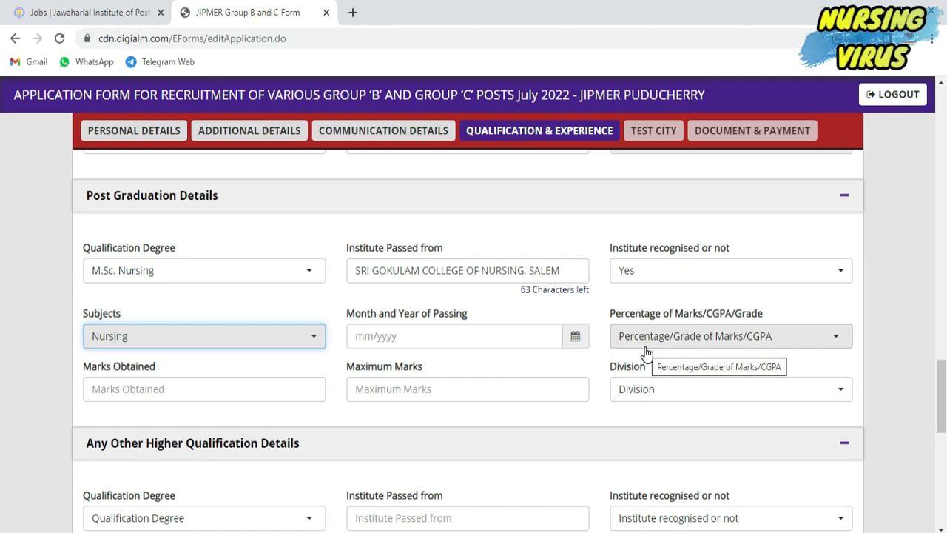
- Record marks as Percentage, 1187 of 1500, with First division
{"action": "left_click", "coordinate": [575, 336]}
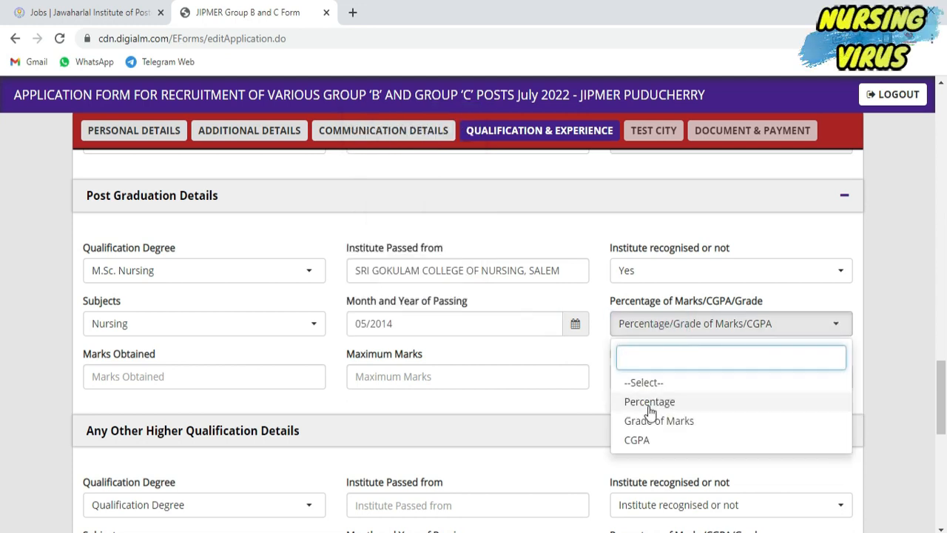
{"action": "left_click", "coordinate": [649, 401]}
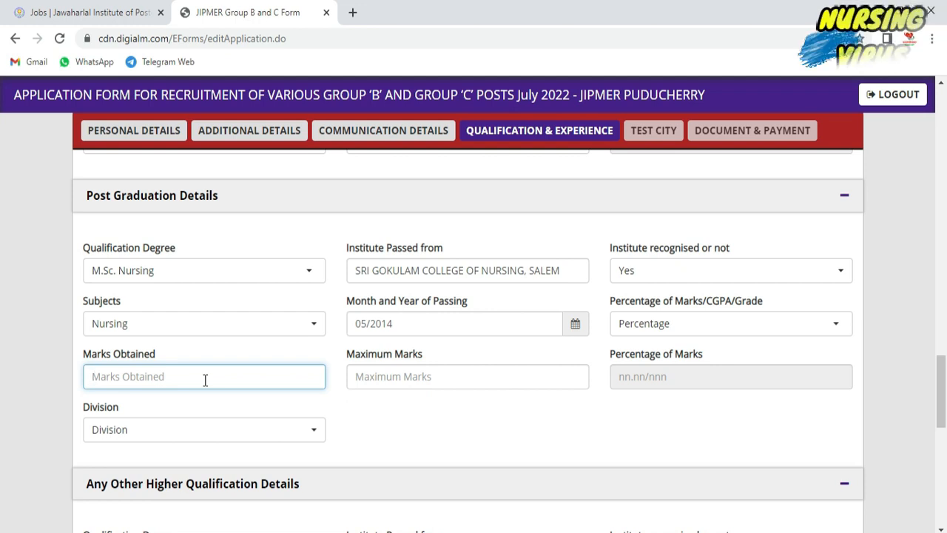
{"action": "type", "text": "1187"}
{"action": "left_click", "coordinate": [468, 376]}
{"action": "type", "text": "1500"}
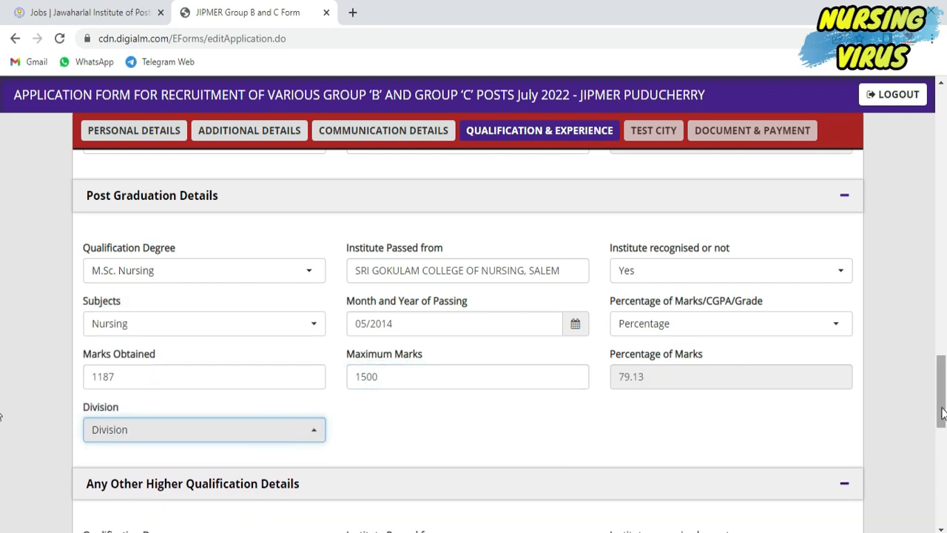
{"action": "scroll", "scroll_direction": "down", "scroll_amount": 3}
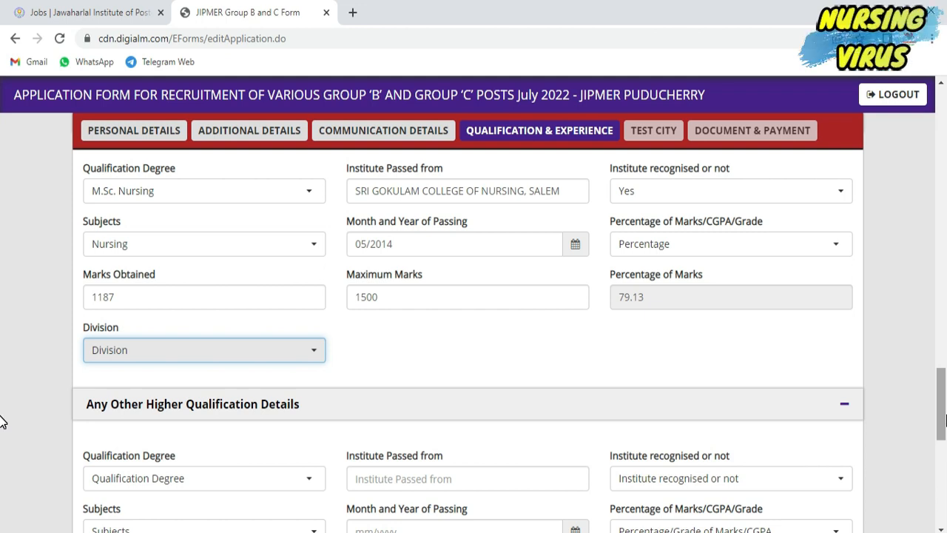
{"action": "left_click", "coordinate": [203, 349]}
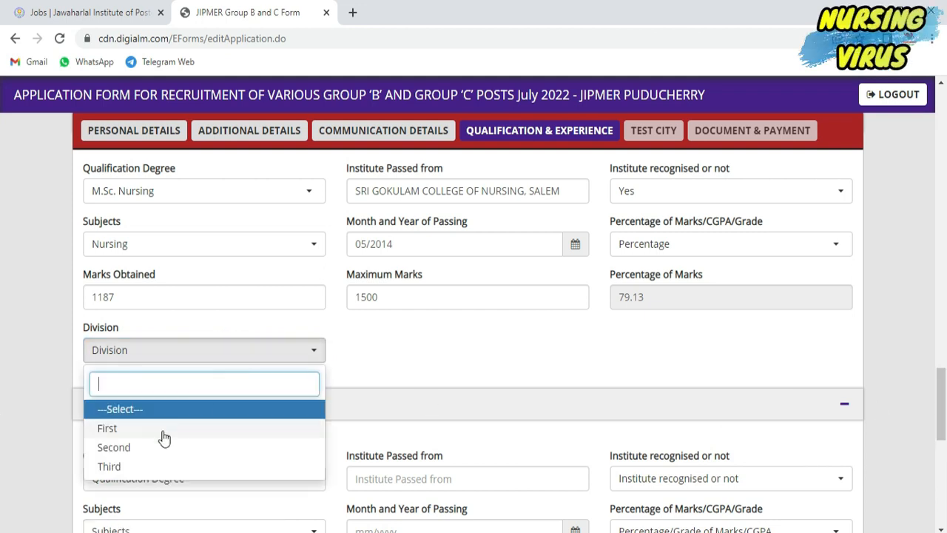
{"action": "left_click", "coordinate": [108, 428]}
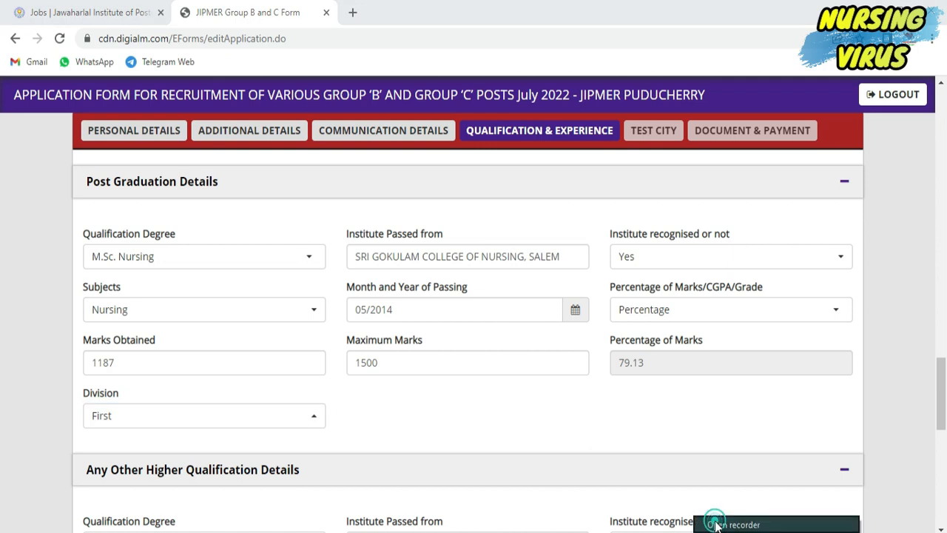
- Enter College of Medical Science as the organisation and upload its experience certificate
{"action": "scroll", "scroll_direction": "down", "scroll_amount": 3}
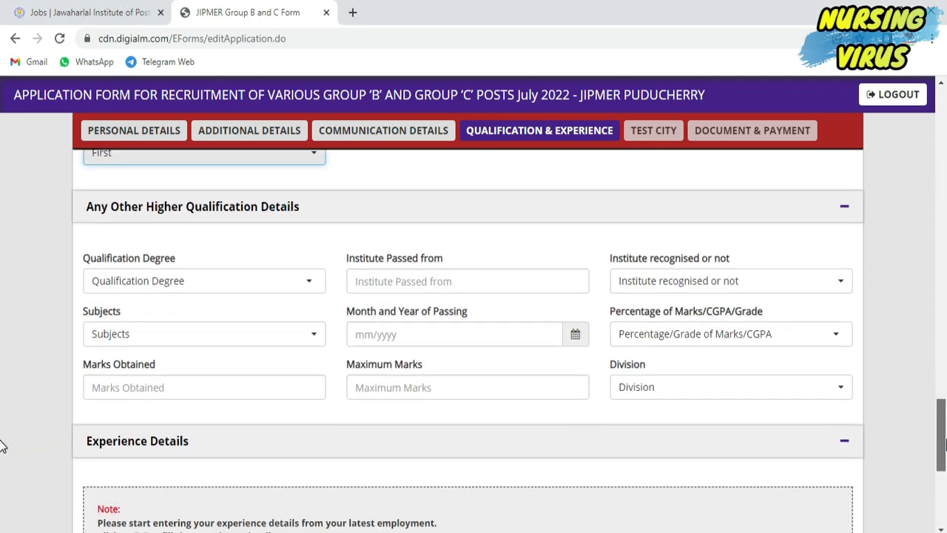
{"action": "scroll", "scroll_direction": "down", "scroll_amount": 3}
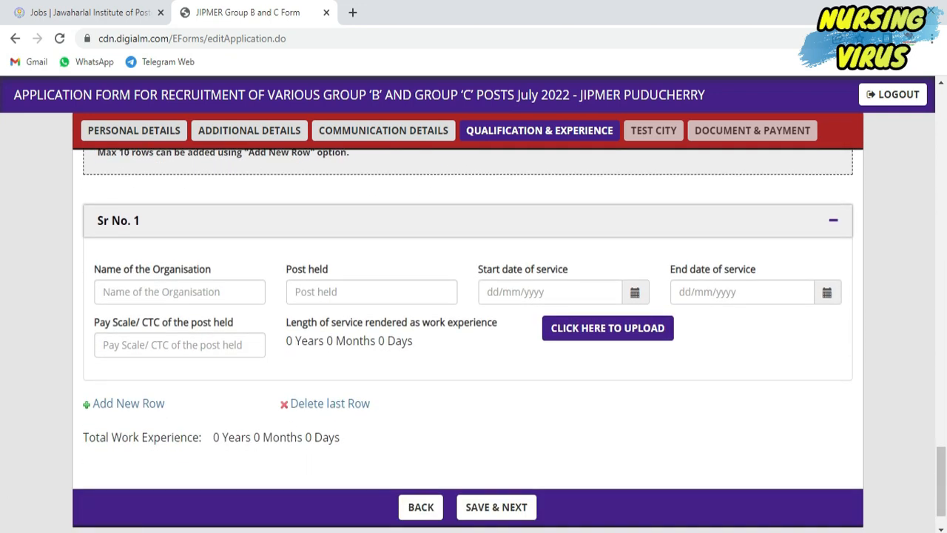
{"action": "type", "text": "COLLEGE OF MEDICAL SCIENCE"}
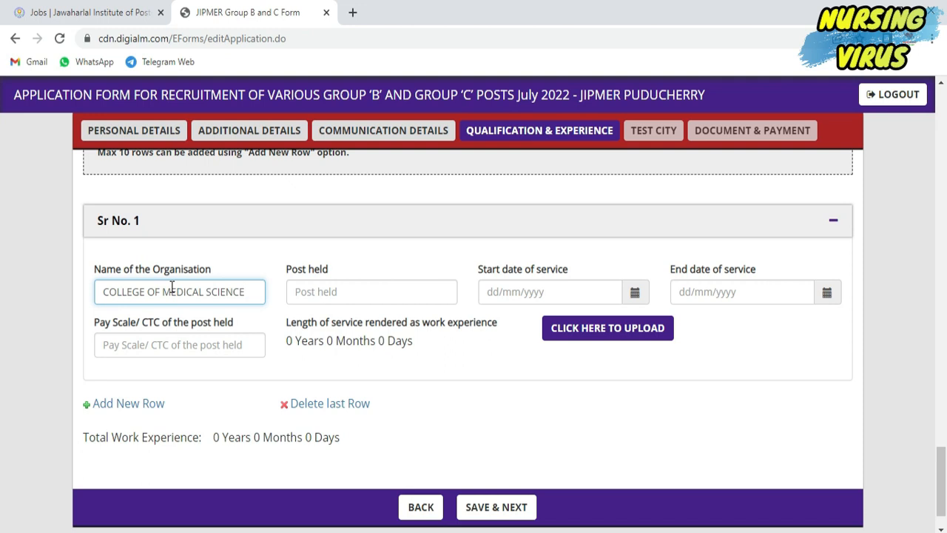
{"action": "left_click", "coordinate": [606, 328]}
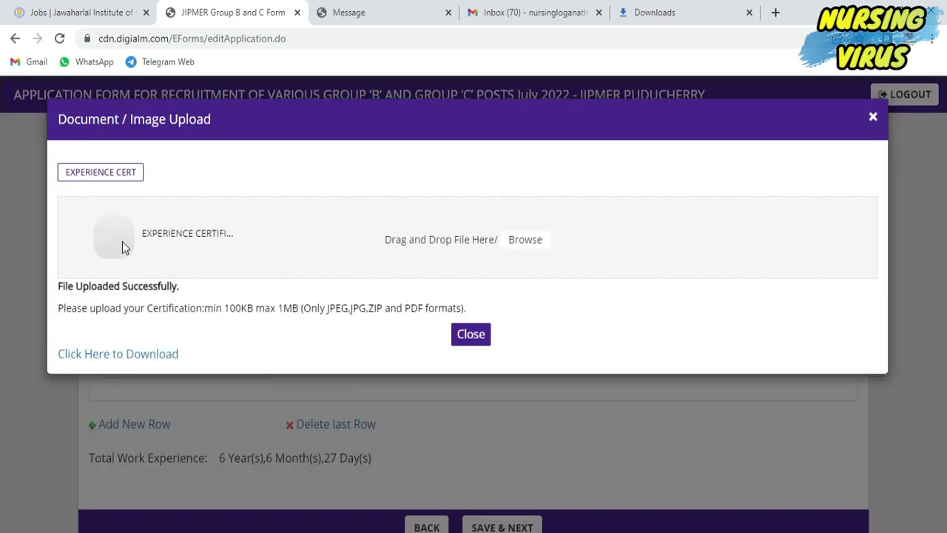
{"action": "mouse_move", "coordinate": [892, 115]}
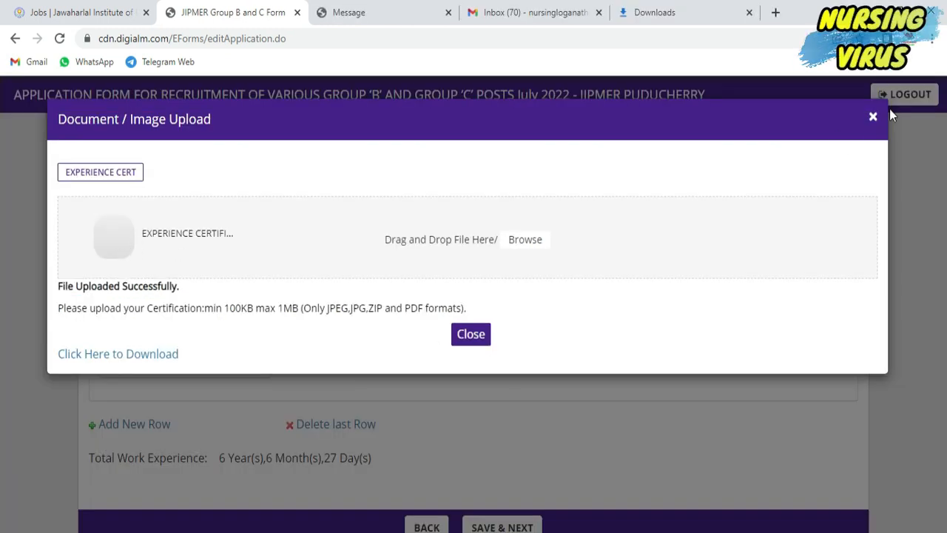
- Save qualifications, then choose Tamil Nadu test states with Salem, Coimbatore and Vellore
{"action": "left_click", "coordinate": [470, 334]}
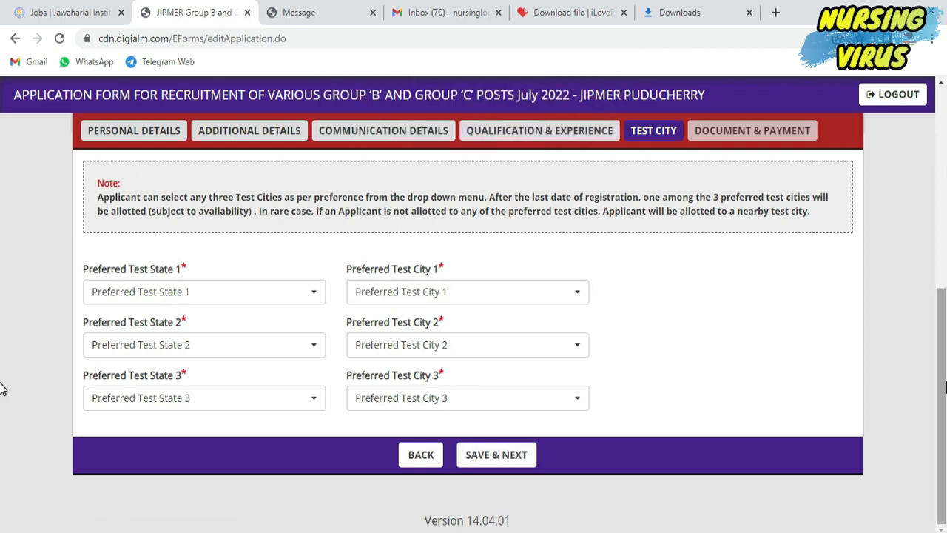
{"action": "scroll", "scroll_direction": "up", "scroll_amount": 3}
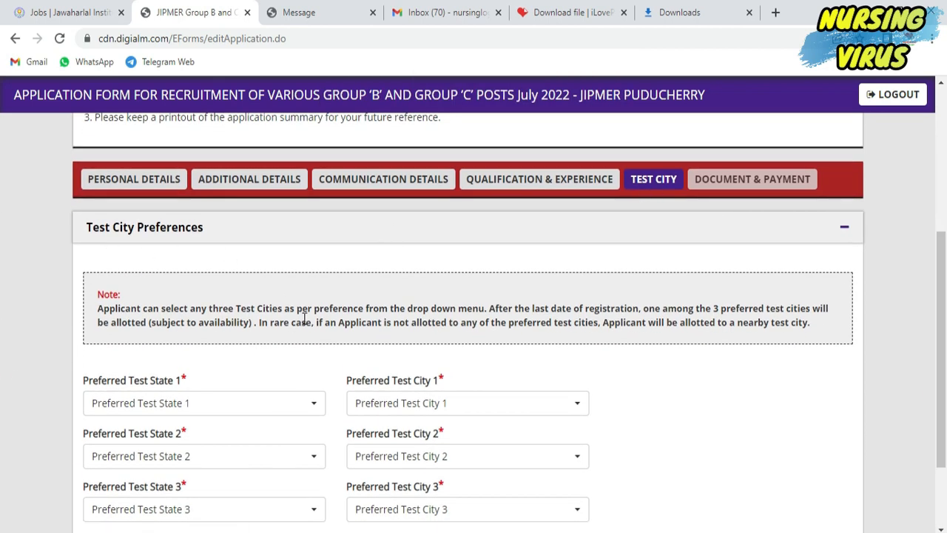
{"action": "mouse_move", "coordinate": [695, 317]}
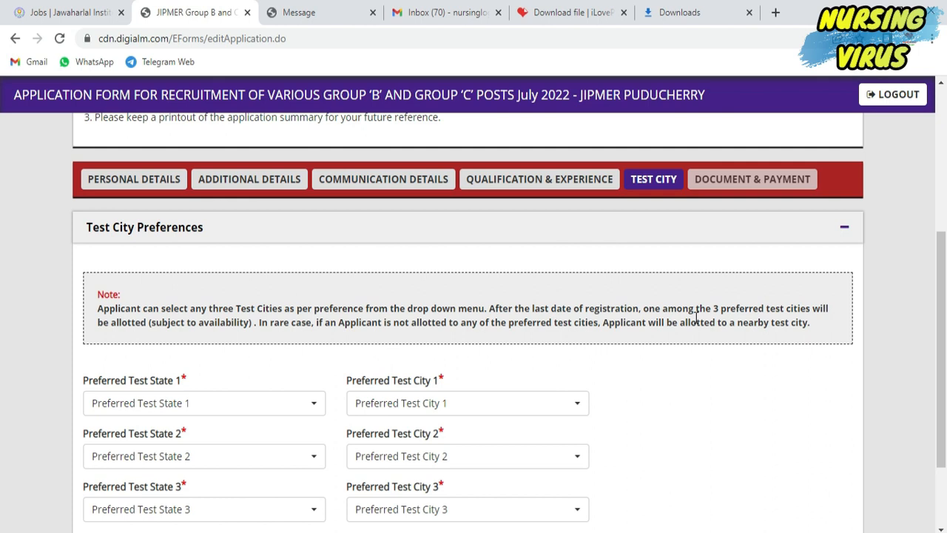
{"action": "scroll", "scroll_direction": "down", "scroll_amount": 3}
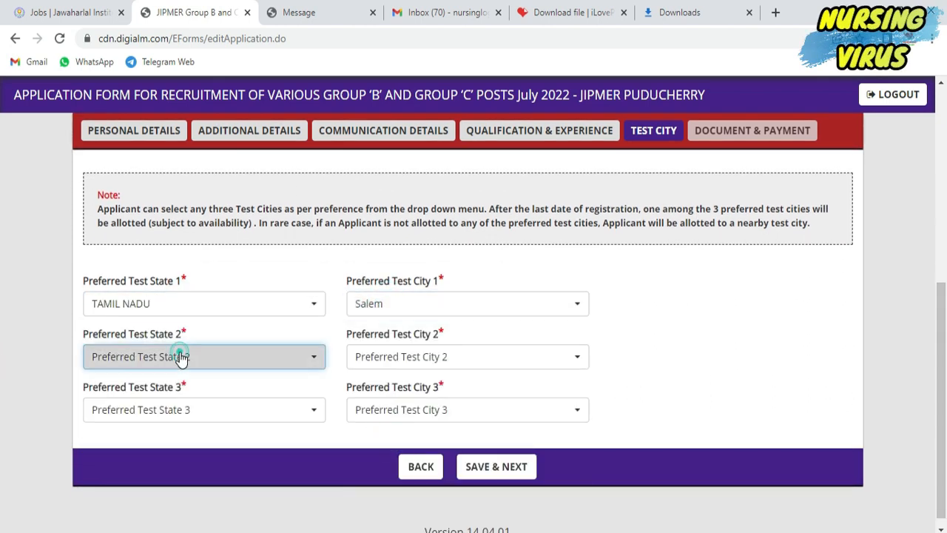
{"action": "left_click", "coordinate": [467, 355]}
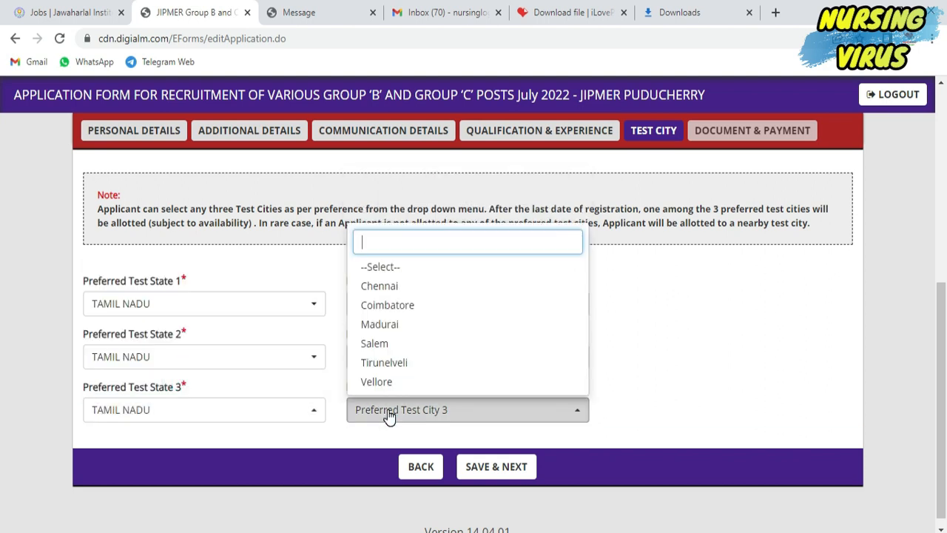
{"action": "left_click", "coordinate": [376, 381]}
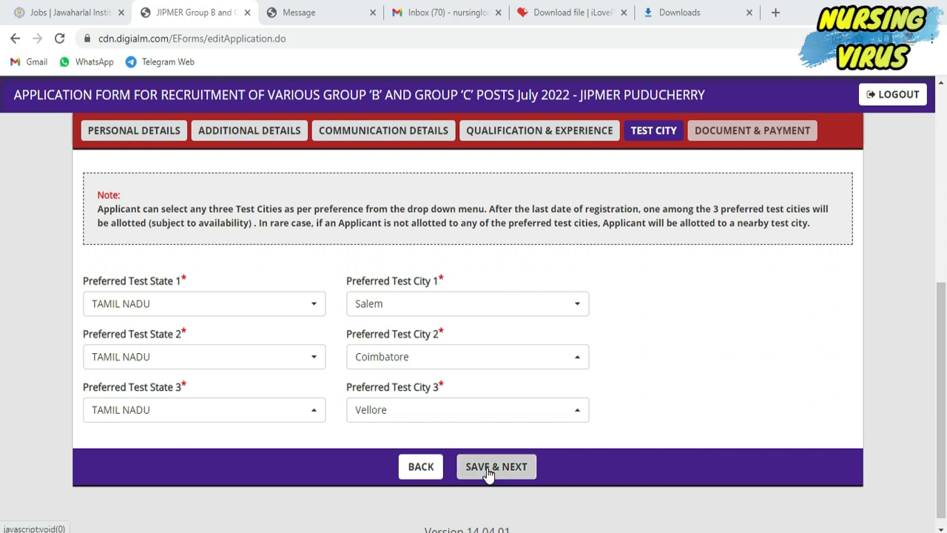
- Save the test cities, then upload the passport photograph and signature files
{"action": "left_click", "coordinate": [496, 466]}
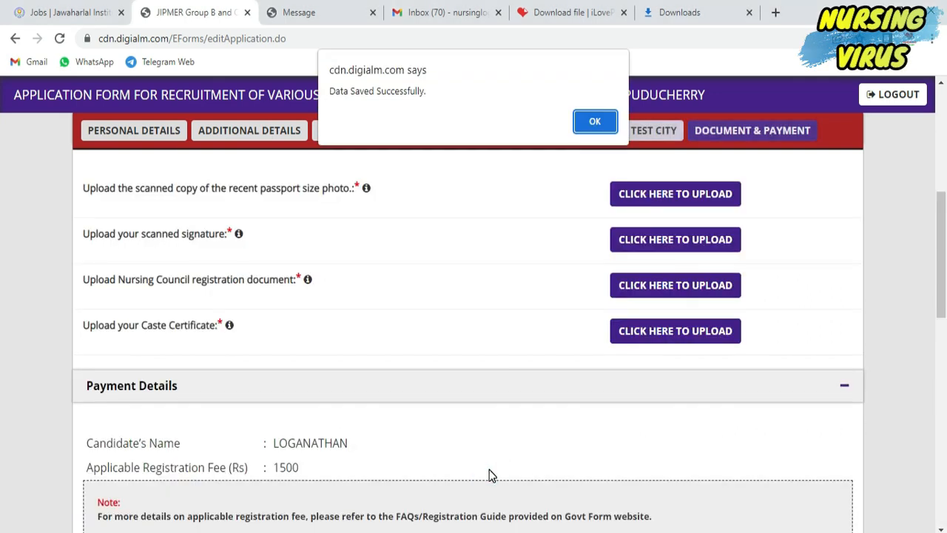
{"action": "left_click", "coordinate": [594, 120]}
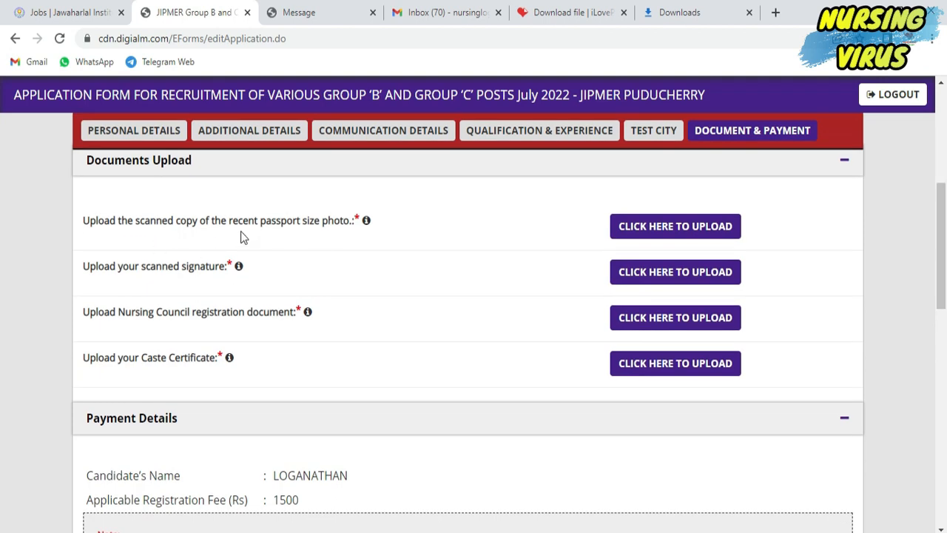
{"action": "left_click", "coordinate": [674, 226]}
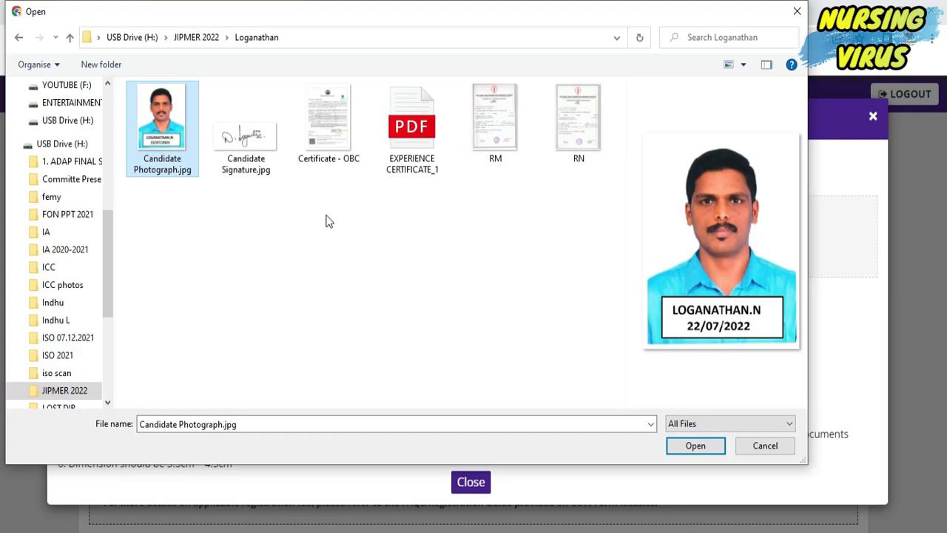
{"action": "mouse_move", "coordinate": [170, 133]}
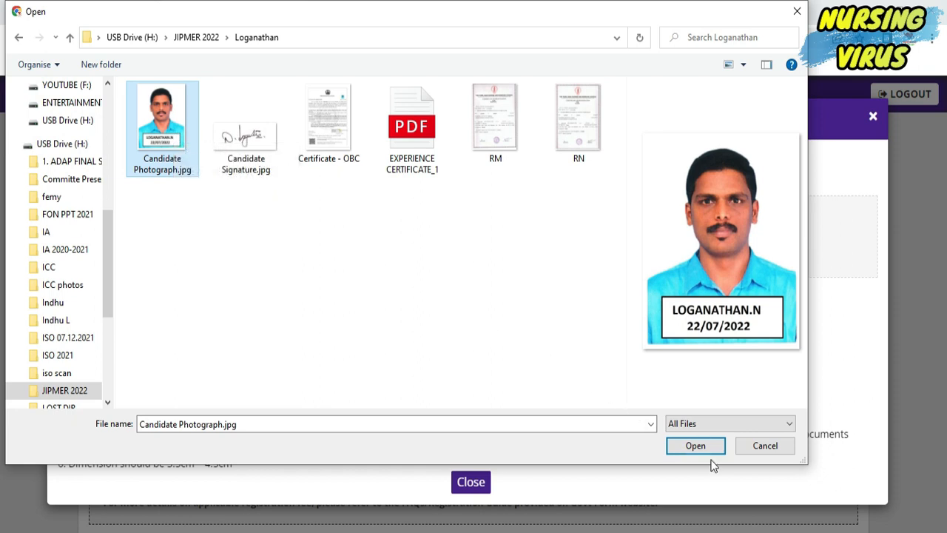
{"action": "left_click", "coordinate": [694, 445]}
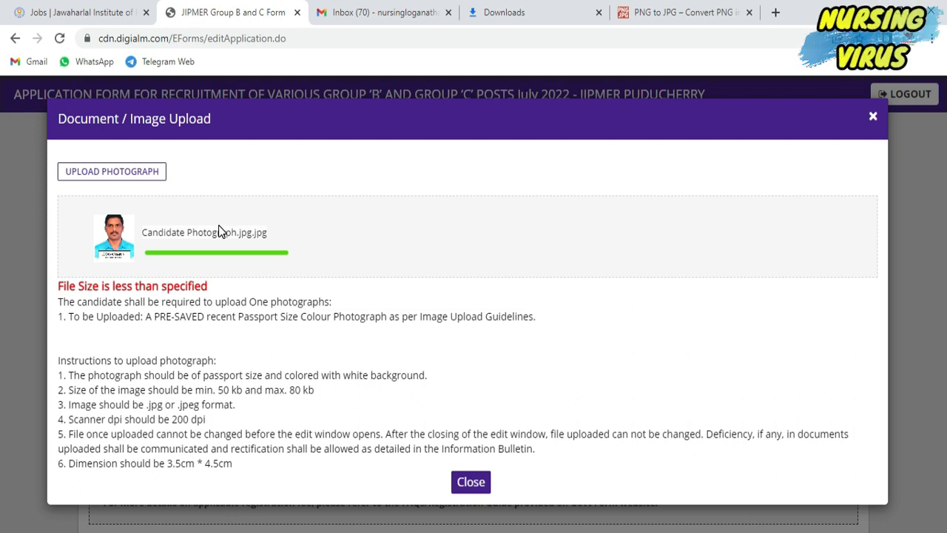
{"action": "left_click", "coordinate": [111, 171]}
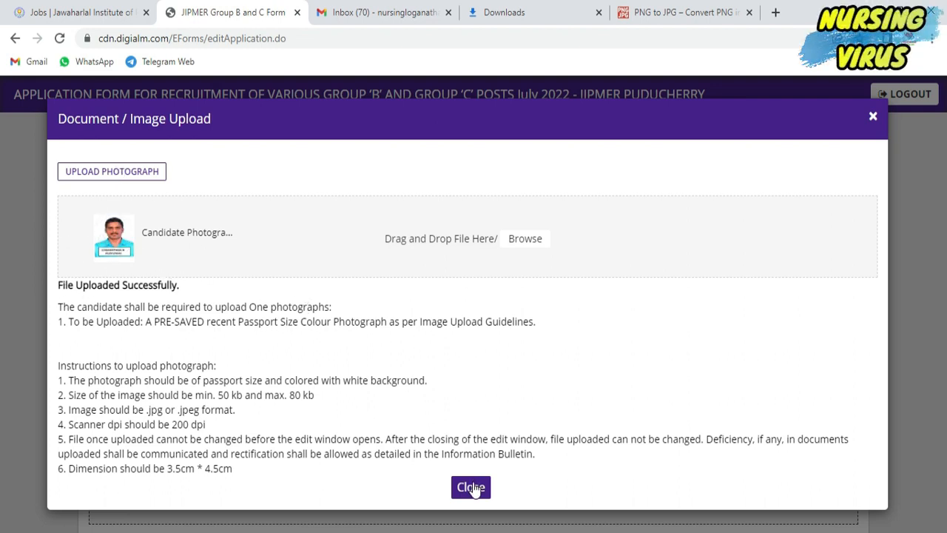
{"action": "left_click", "coordinate": [471, 487]}
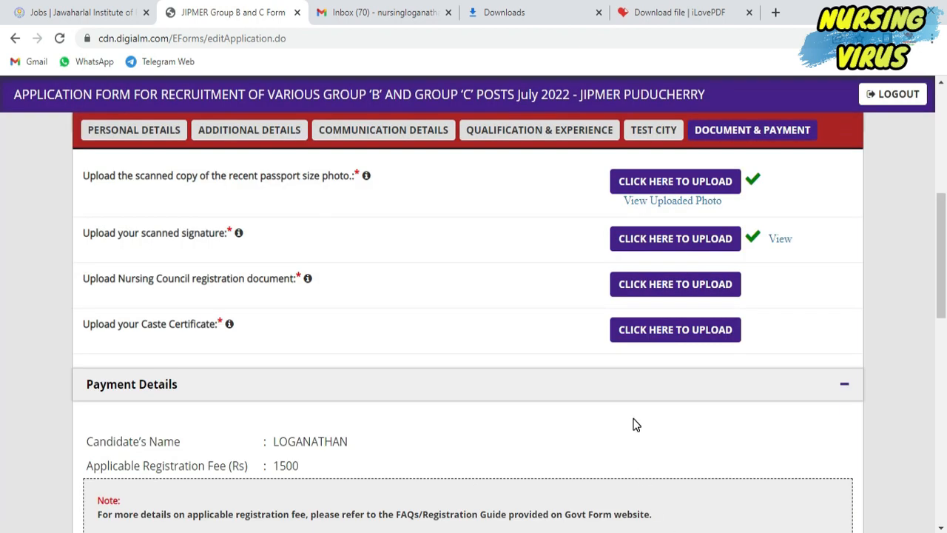
- Replace the oversized RNRM file with the smaller RNRM LOGANATHAN registration file
{"action": "left_click", "coordinate": [674, 283]}
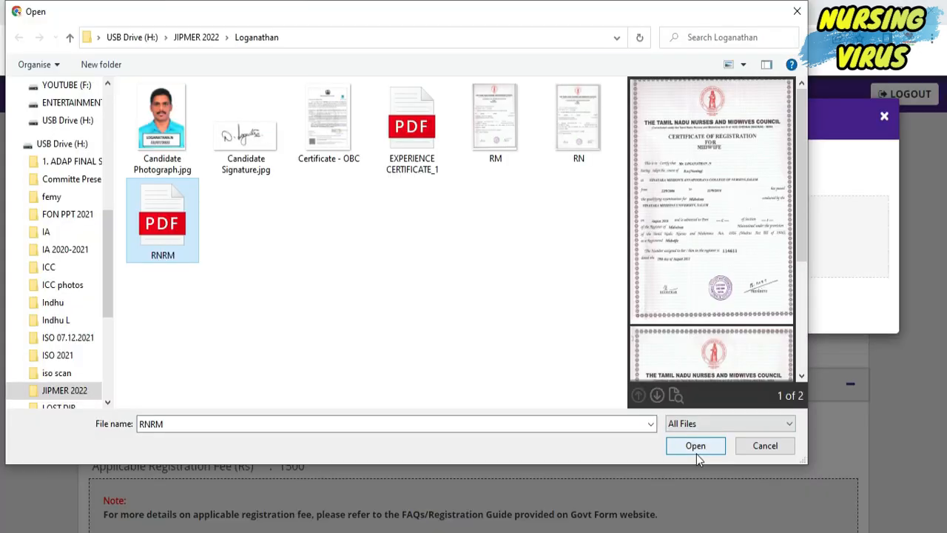
{"action": "mouse_move", "coordinate": [743, 355]}
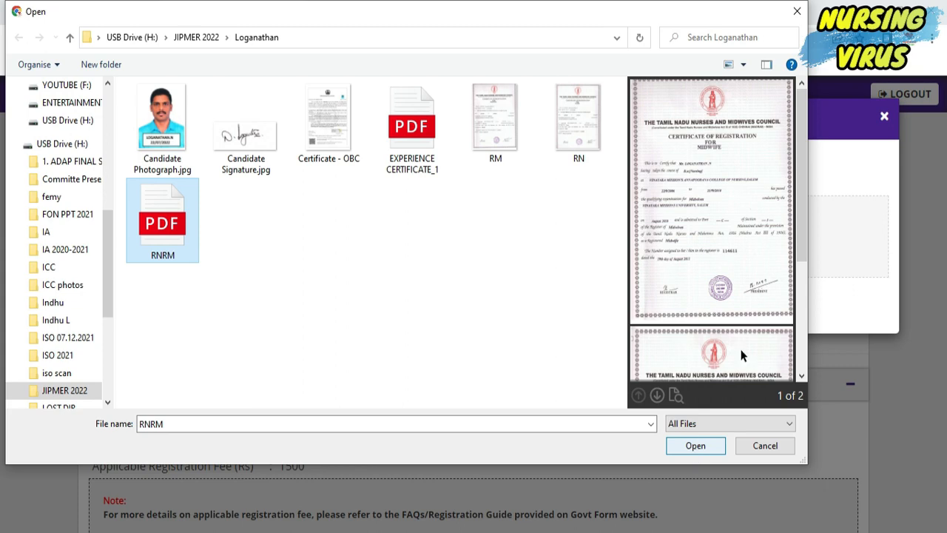
{"action": "left_click", "coordinate": [694, 445]}
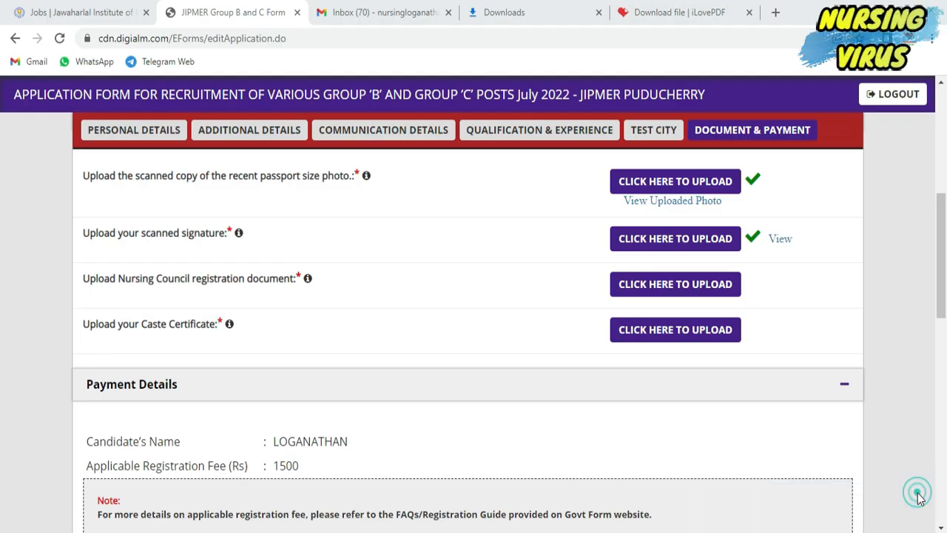
{"action": "left_click", "coordinate": [675, 283]}
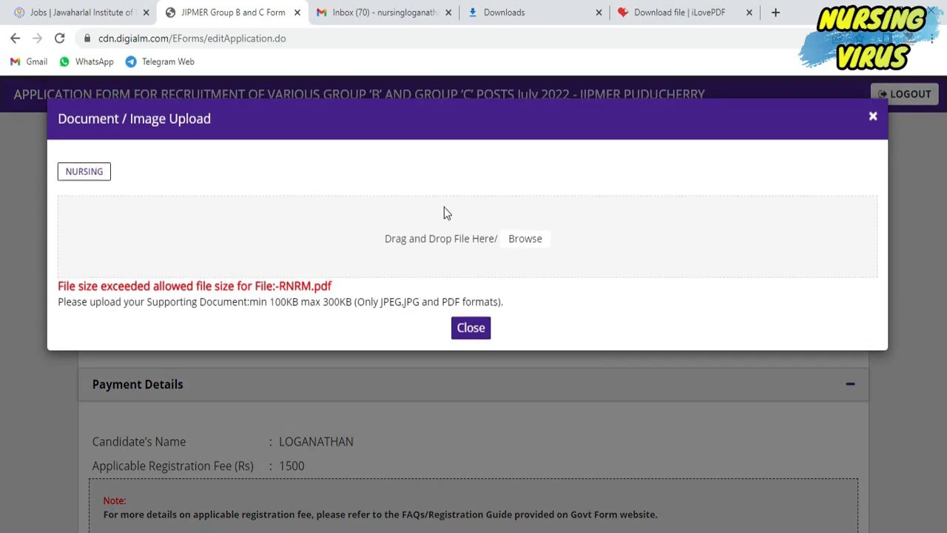
{"action": "left_click", "coordinate": [524, 238]}
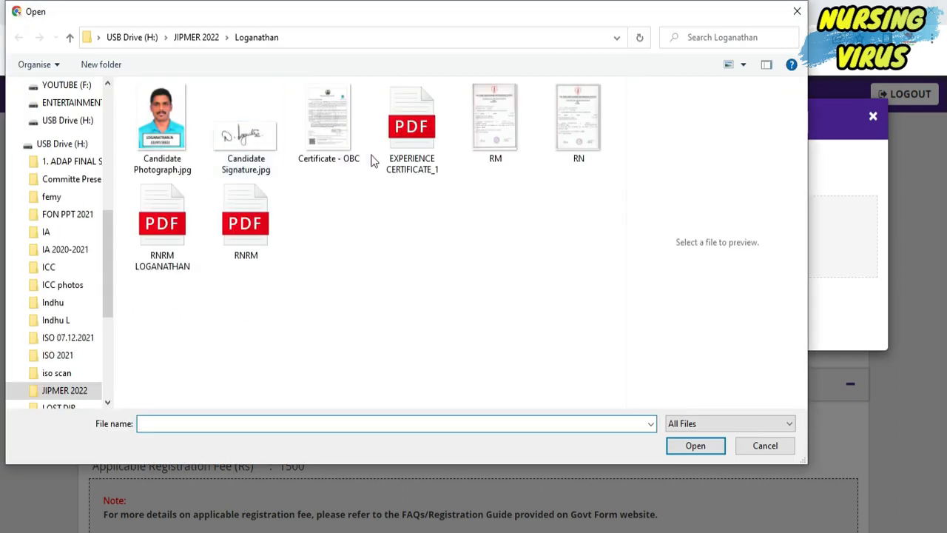
{"action": "left_click", "coordinate": [162, 215]}
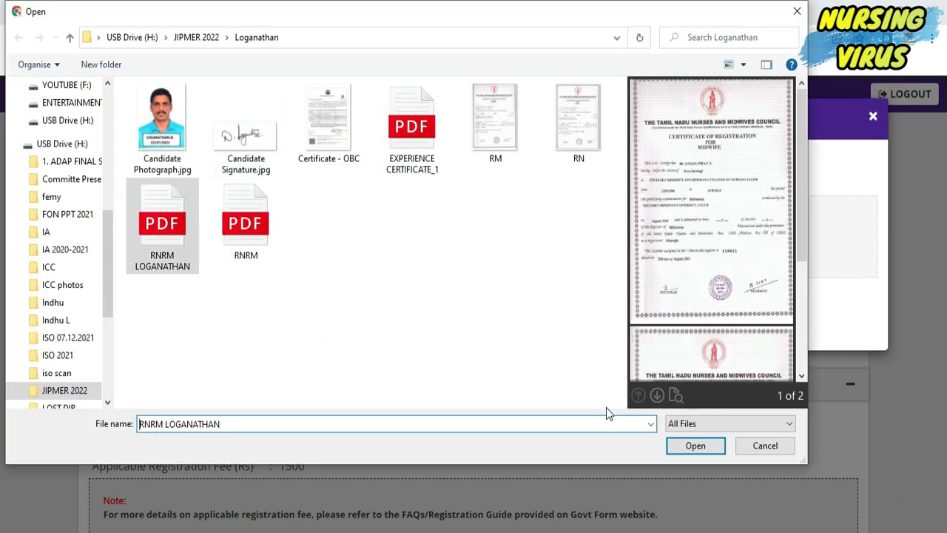
{"action": "left_click", "coordinate": [694, 445]}
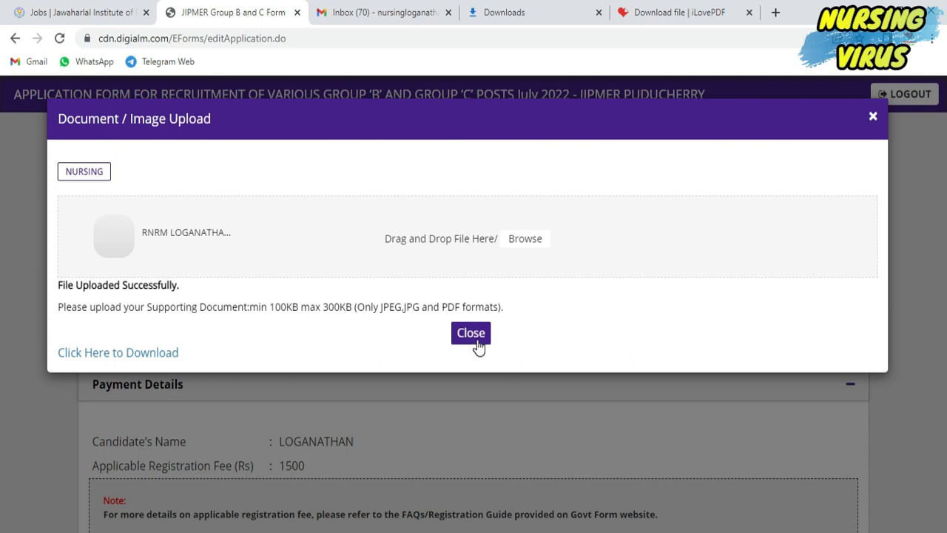
{"action": "left_click", "coordinate": [470, 332]}
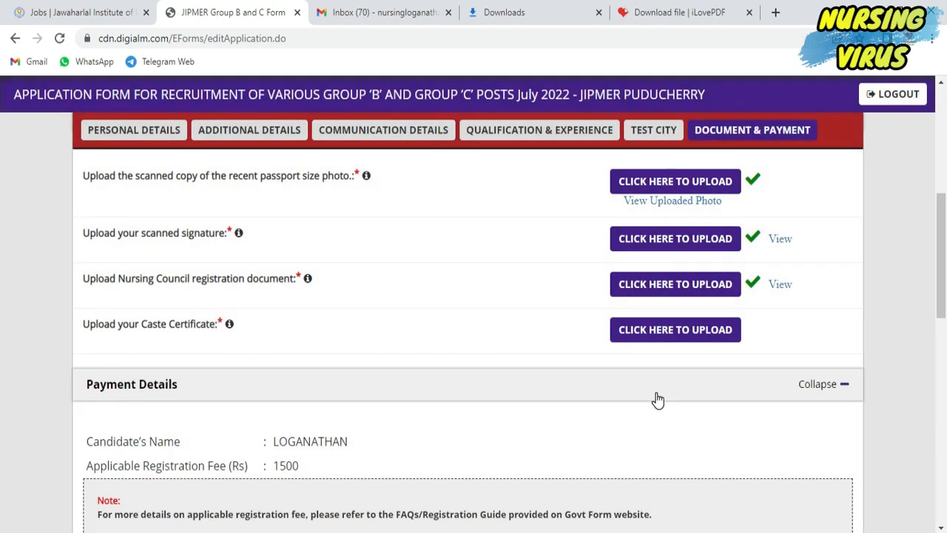
- Upload the Certificate - OBC image as the caste certificate
{"action": "left_click", "coordinate": [674, 329]}
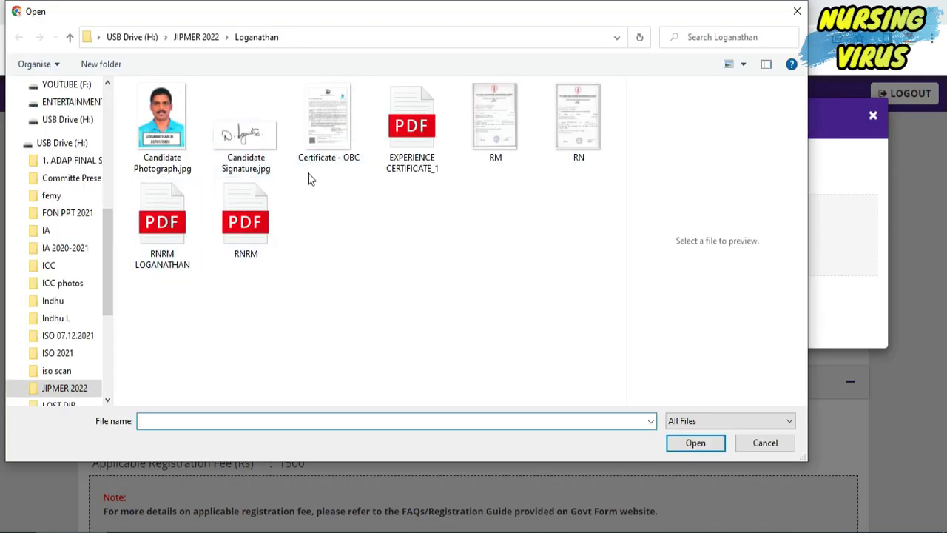
{"action": "left_click", "coordinate": [328, 119]}
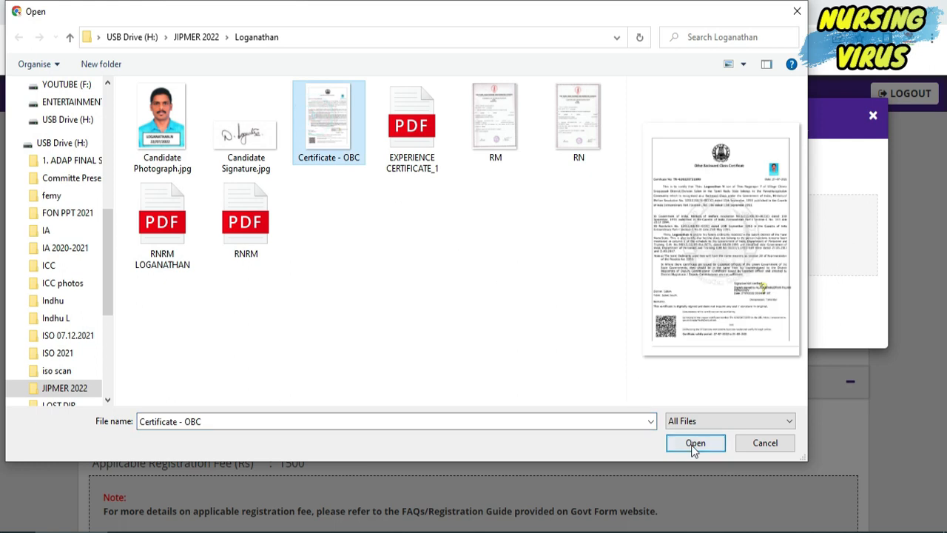
{"action": "left_click", "coordinate": [694, 442]}
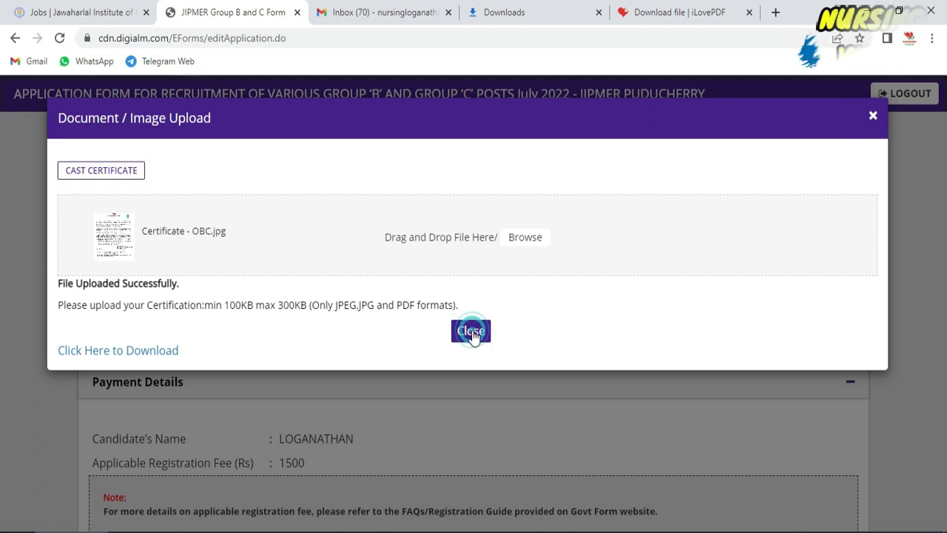
{"action": "left_click", "coordinate": [471, 330]}
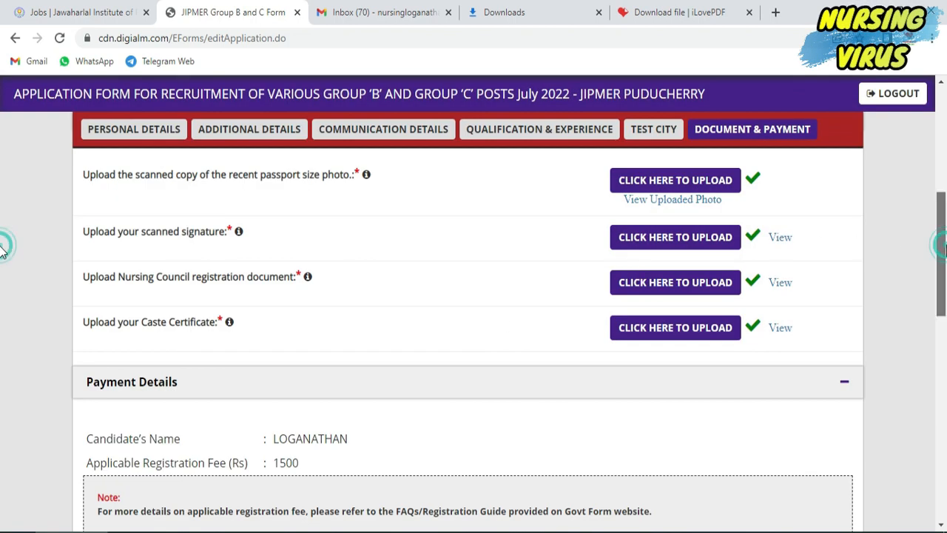
- Scroll to the Declaration section and tick the declaration checkboxes
{"action": "scroll", "scroll_direction": "down", "scroll_amount": 3}
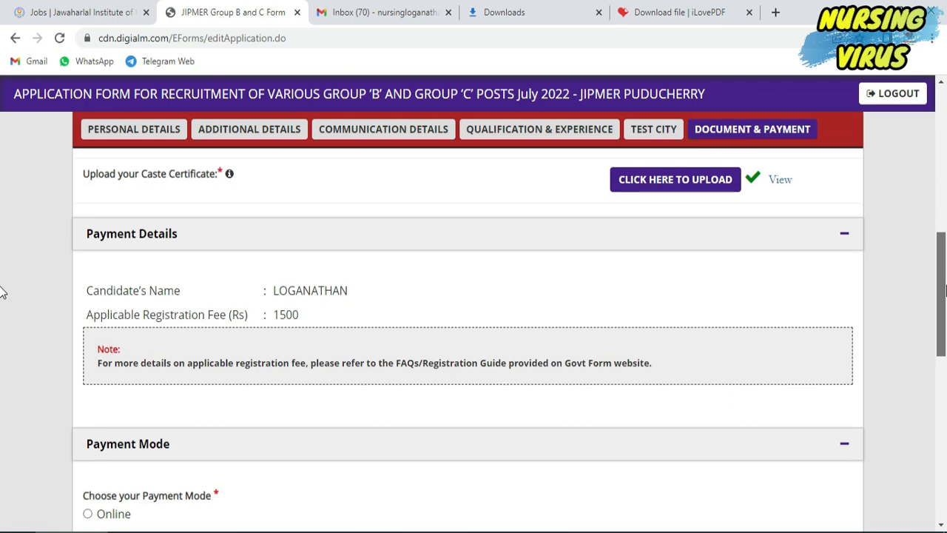
{"action": "scroll", "scroll_direction": "down", "scroll_amount": 3}
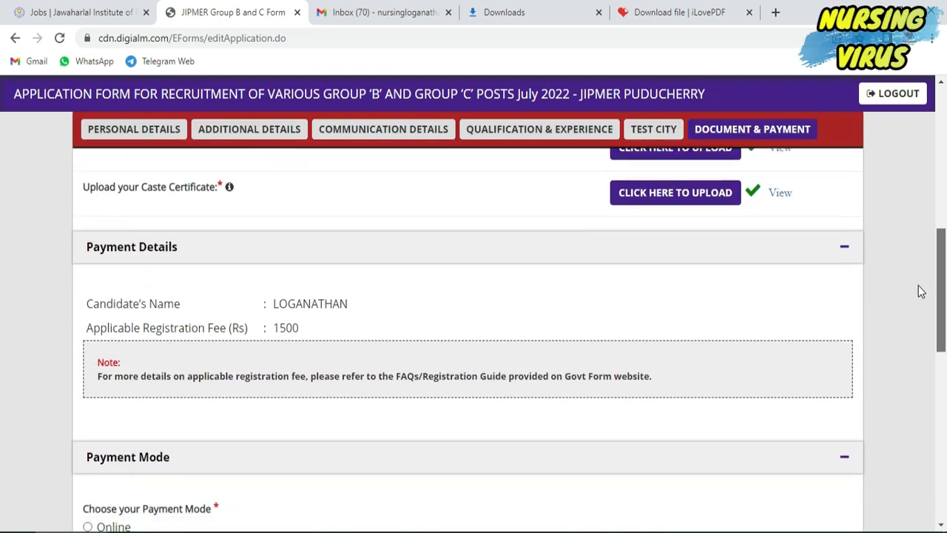
{"action": "scroll", "scroll_direction": "down", "scroll_amount": 3}
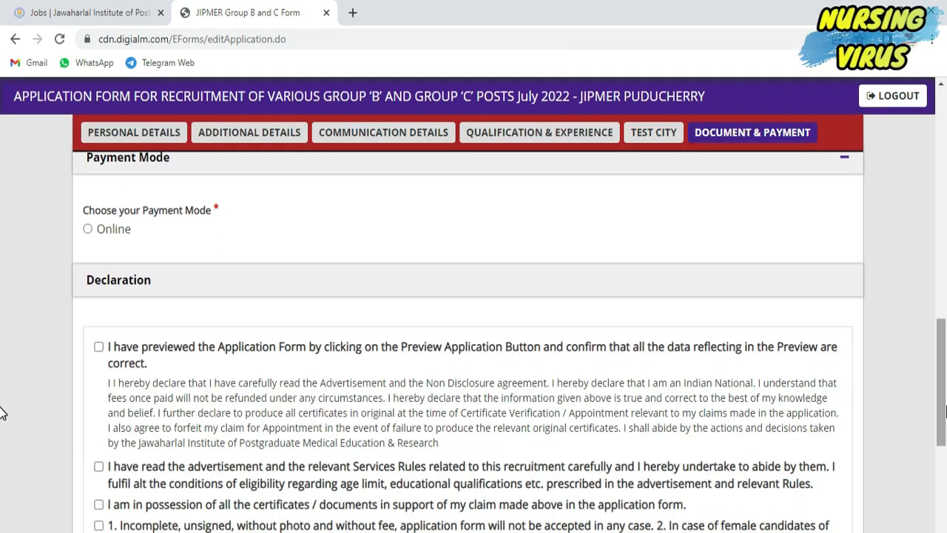
{"action": "scroll", "scroll_direction": "down", "scroll_amount": 3}
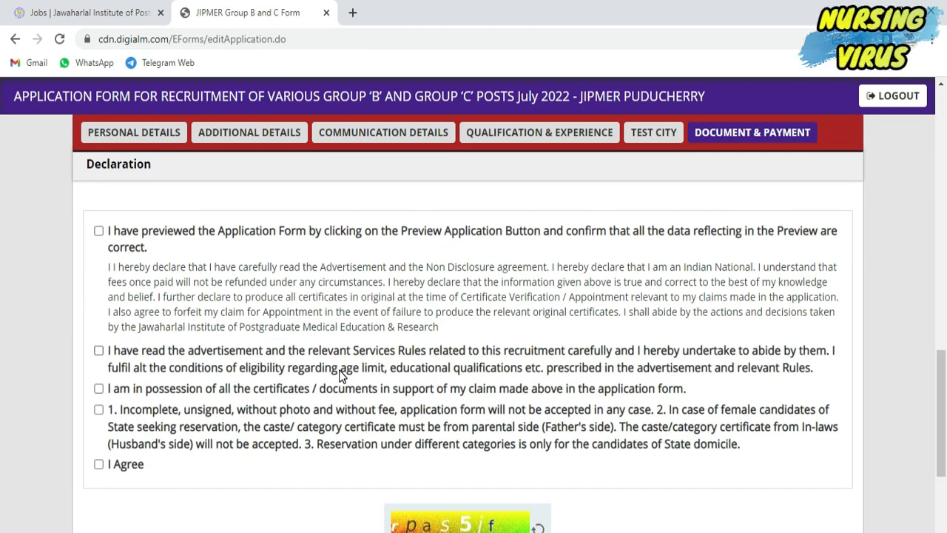
{"action": "left_click", "coordinate": [98, 230]}
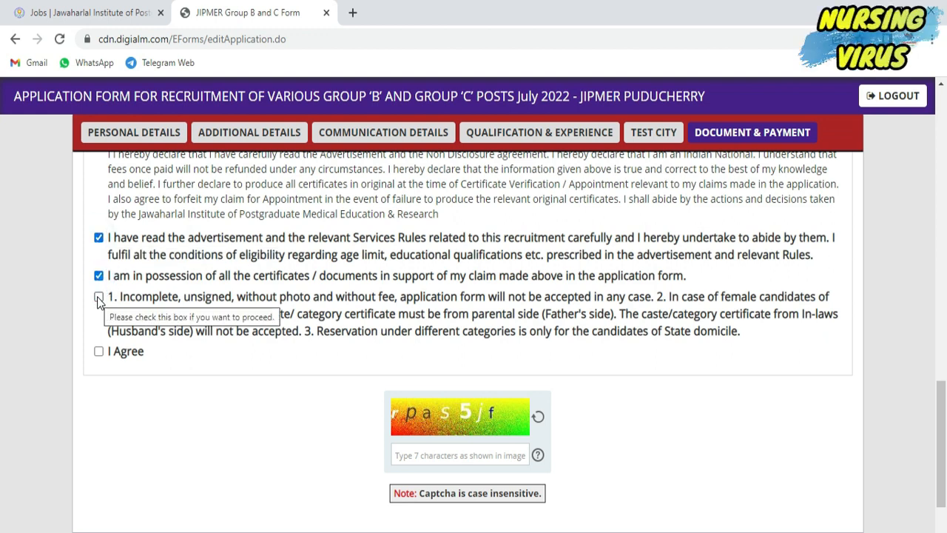
{"action": "mouse_move", "coordinate": [485, 302]}
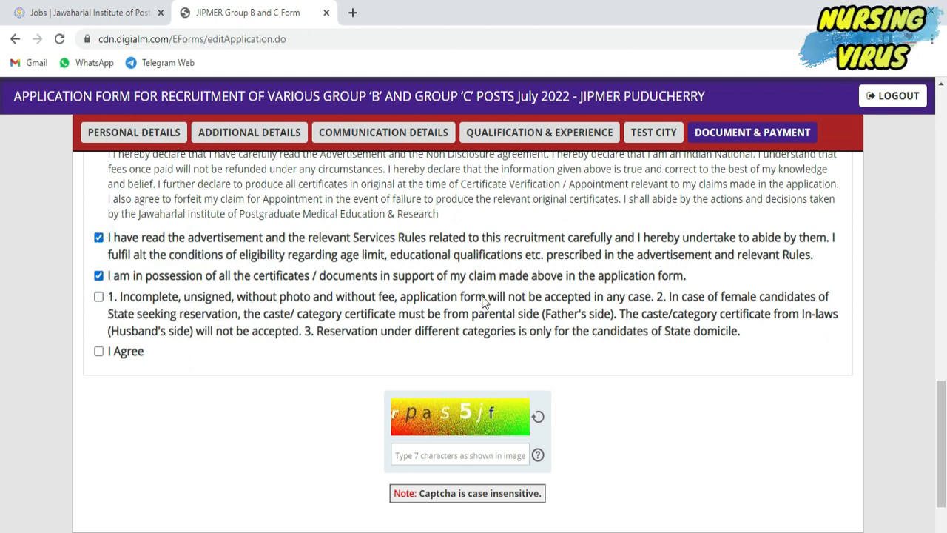
{"action": "mouse_move", "coordinate": [821, 329]}
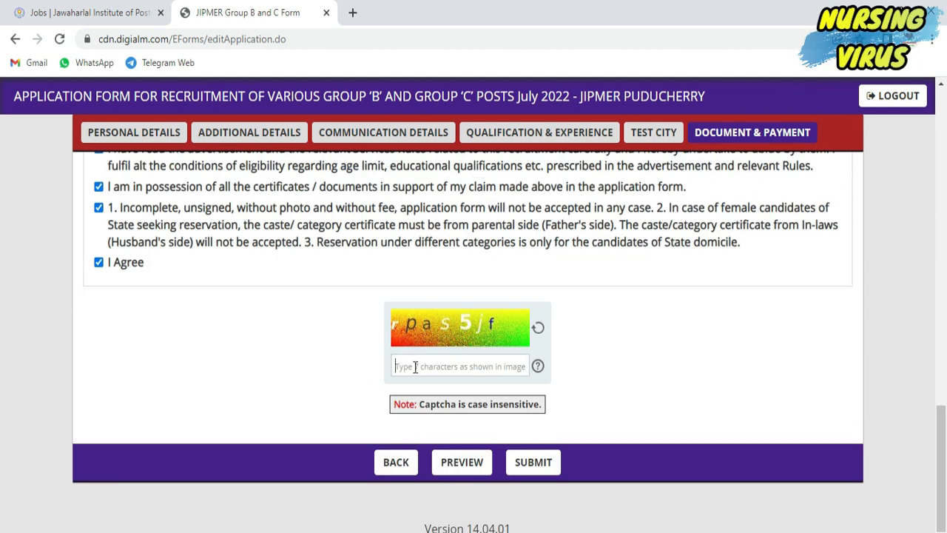
{"action": "scroll", "scroll_direction": "up", "scroll_amount": 3}
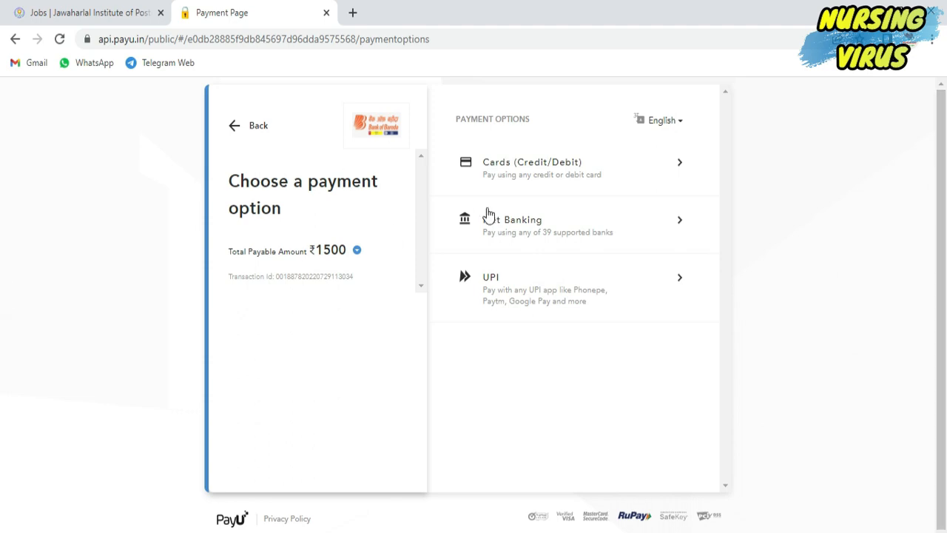
{"action": "mouse_move", "coordinate": [679, 170]}
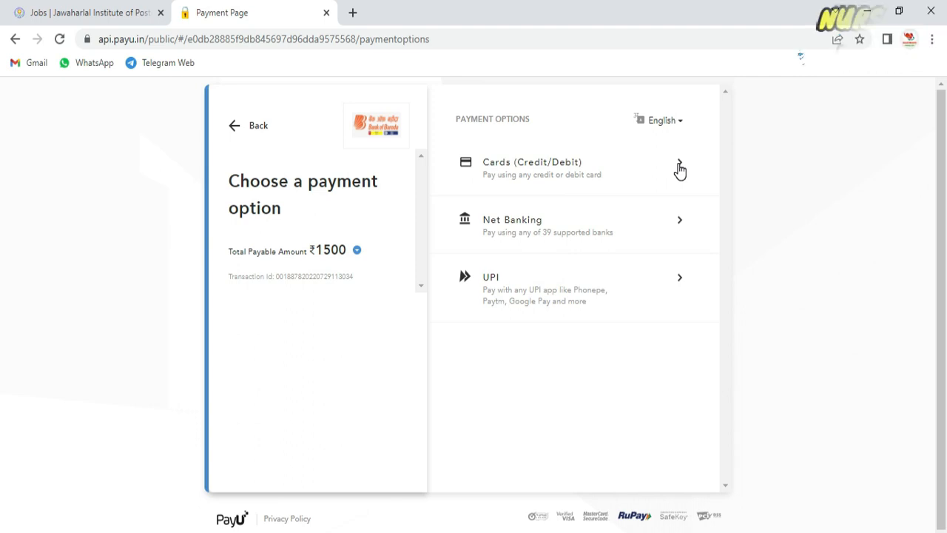
{"action": "mouse_move", "coordinate": [709, 218]}
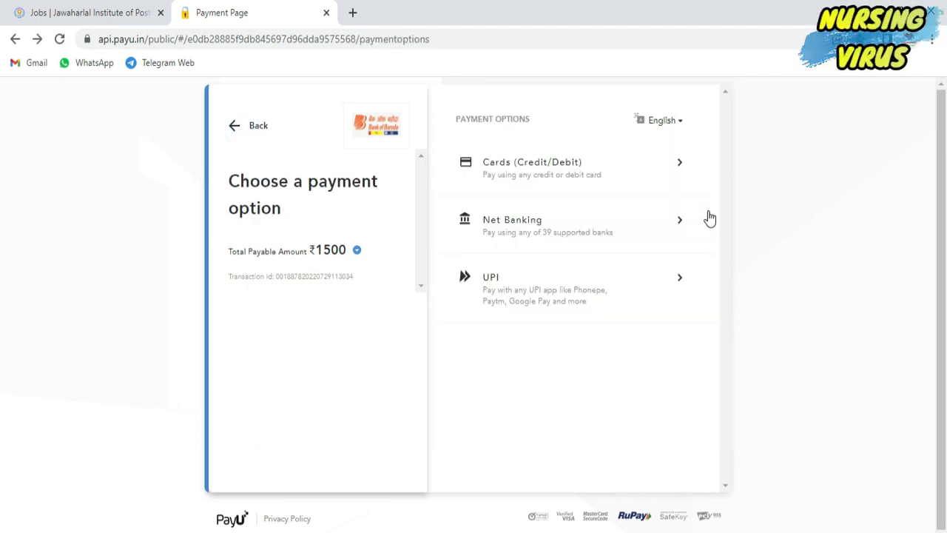
{"action": "left_click", "coordinate": [548, 219]}
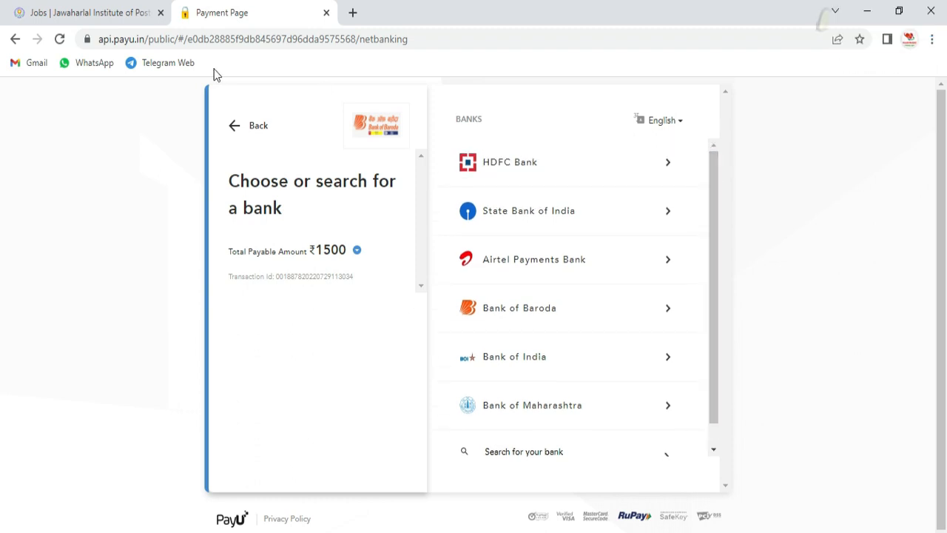
{"action": "left_click", "coordinate": [258, 125]}
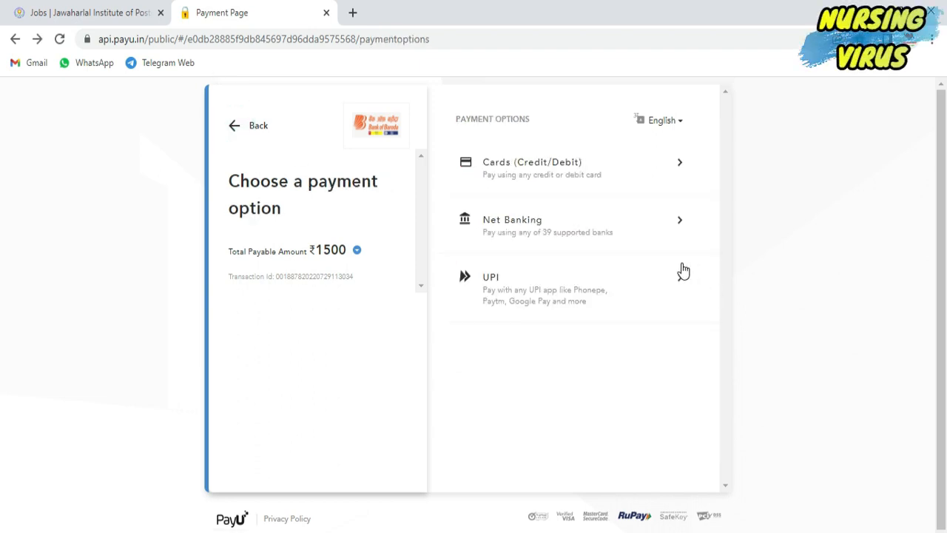
{"action": "left_click", "coordinate": [562, 289]}
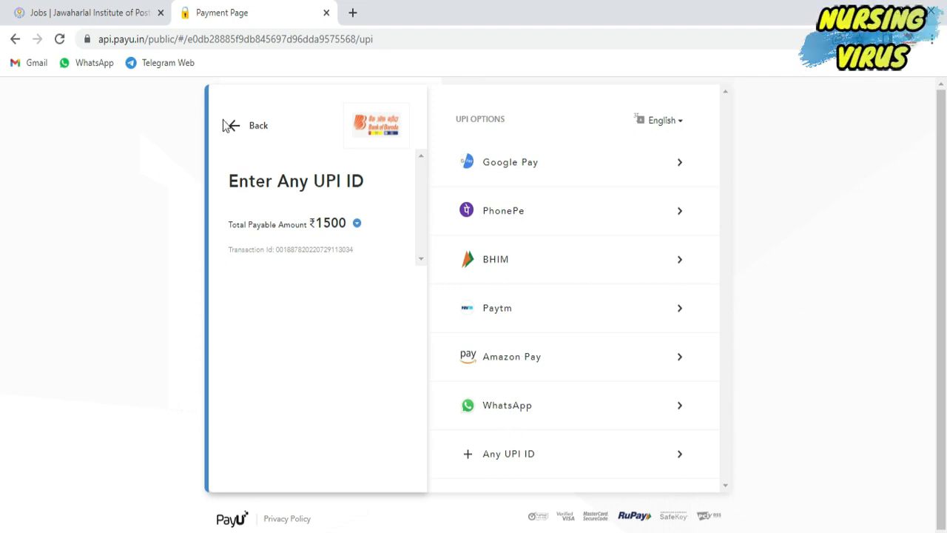
{"action": "left_click", "coordinate": [248, 125]}
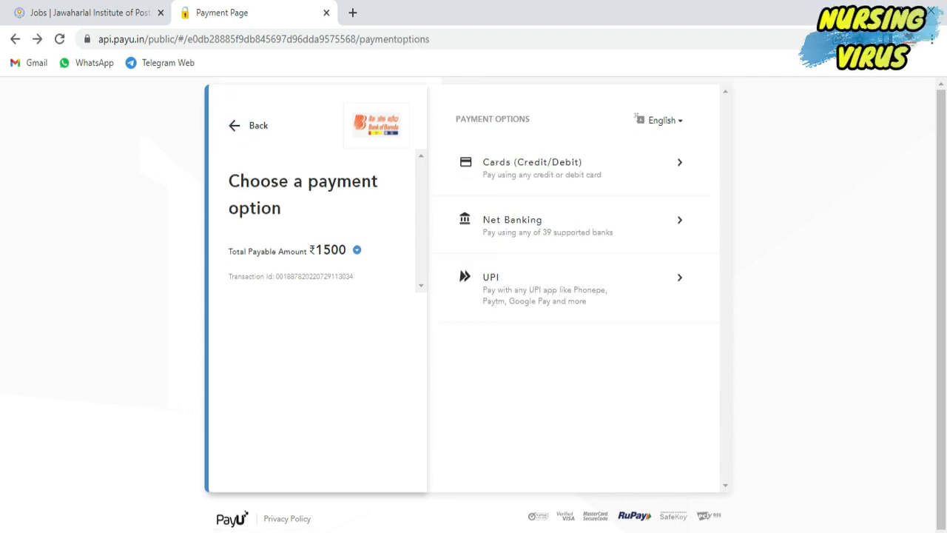